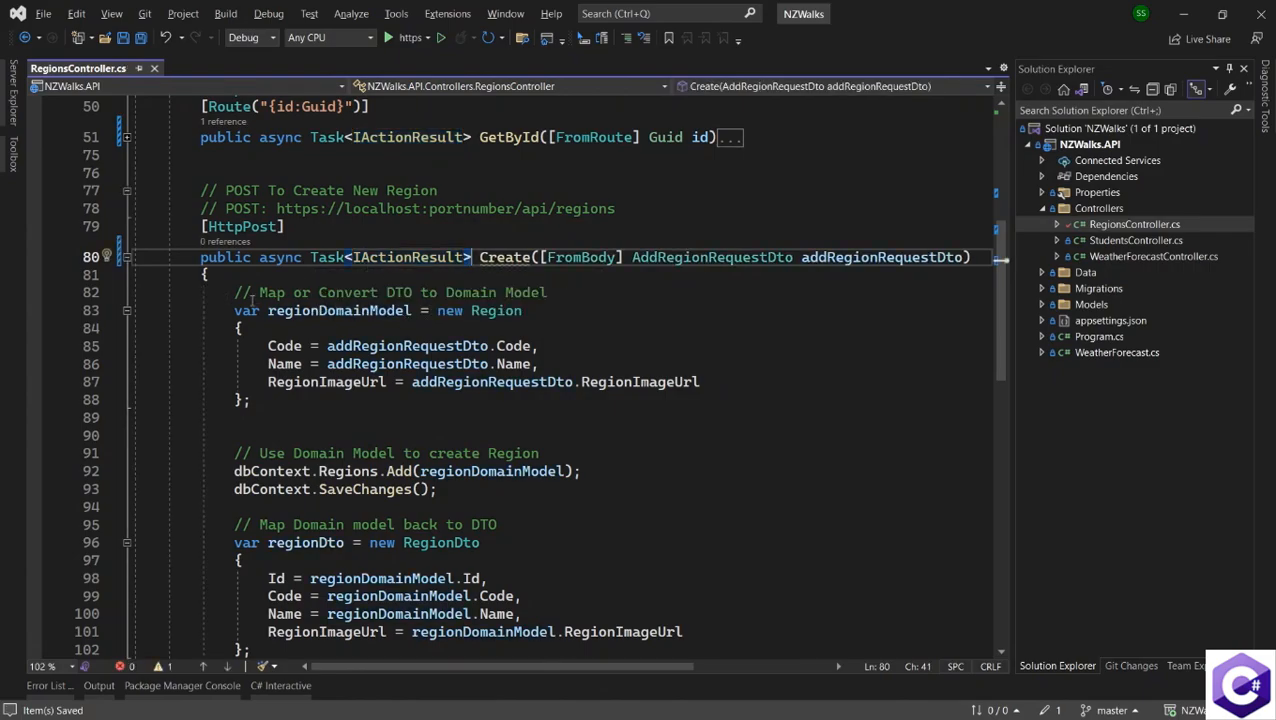
Step: In the Create action, await AddAsync for the new region and call SaveChangesAsync
drag(234, 292, 253, 399)
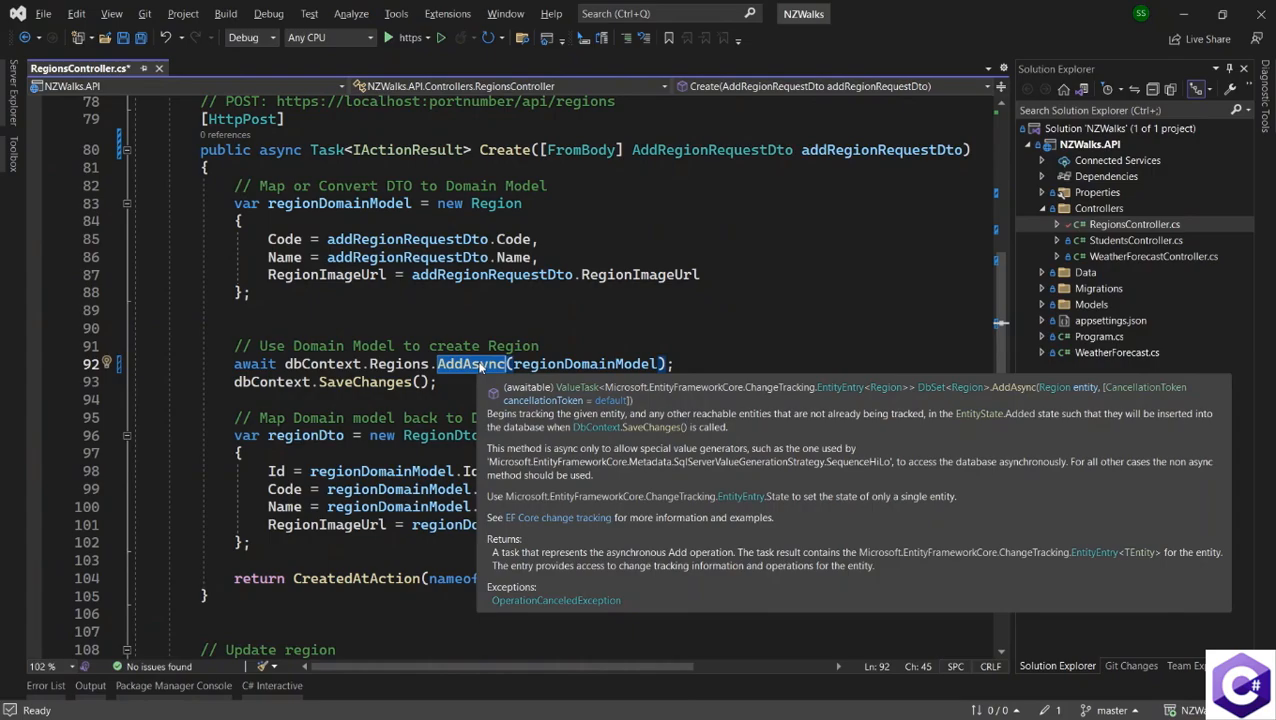
click(440, 382)
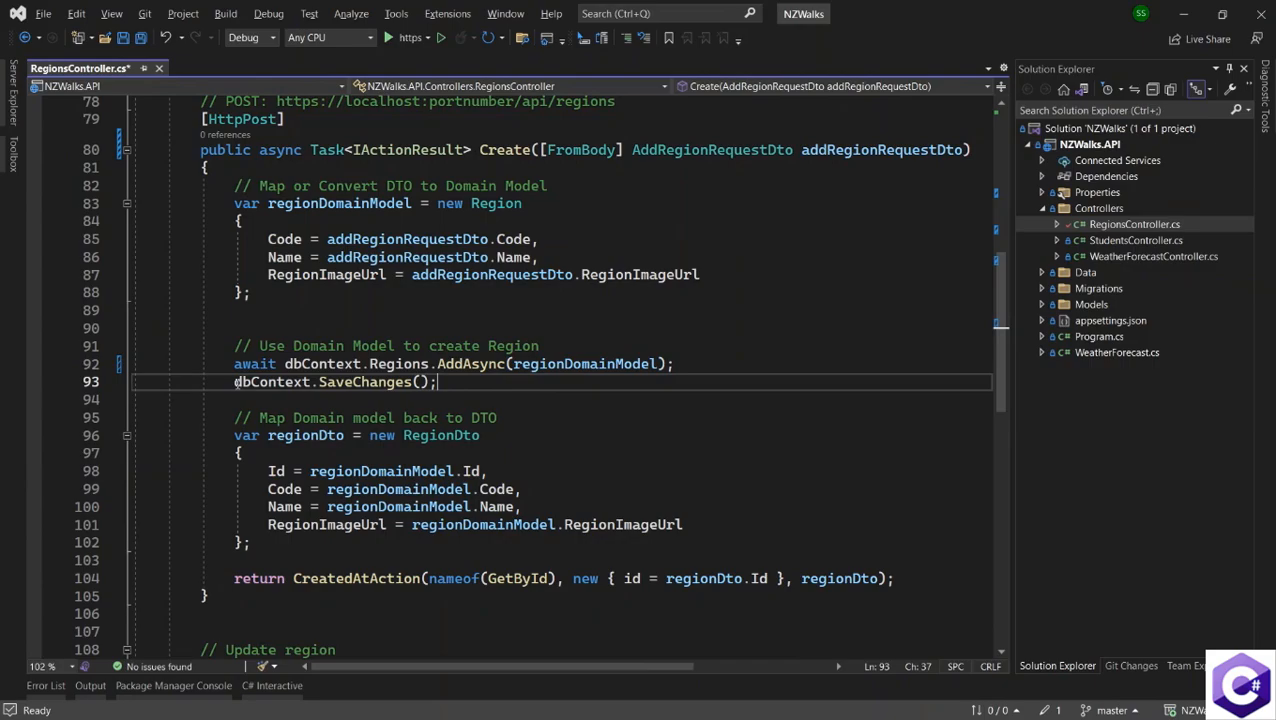
double_click(270, 381)
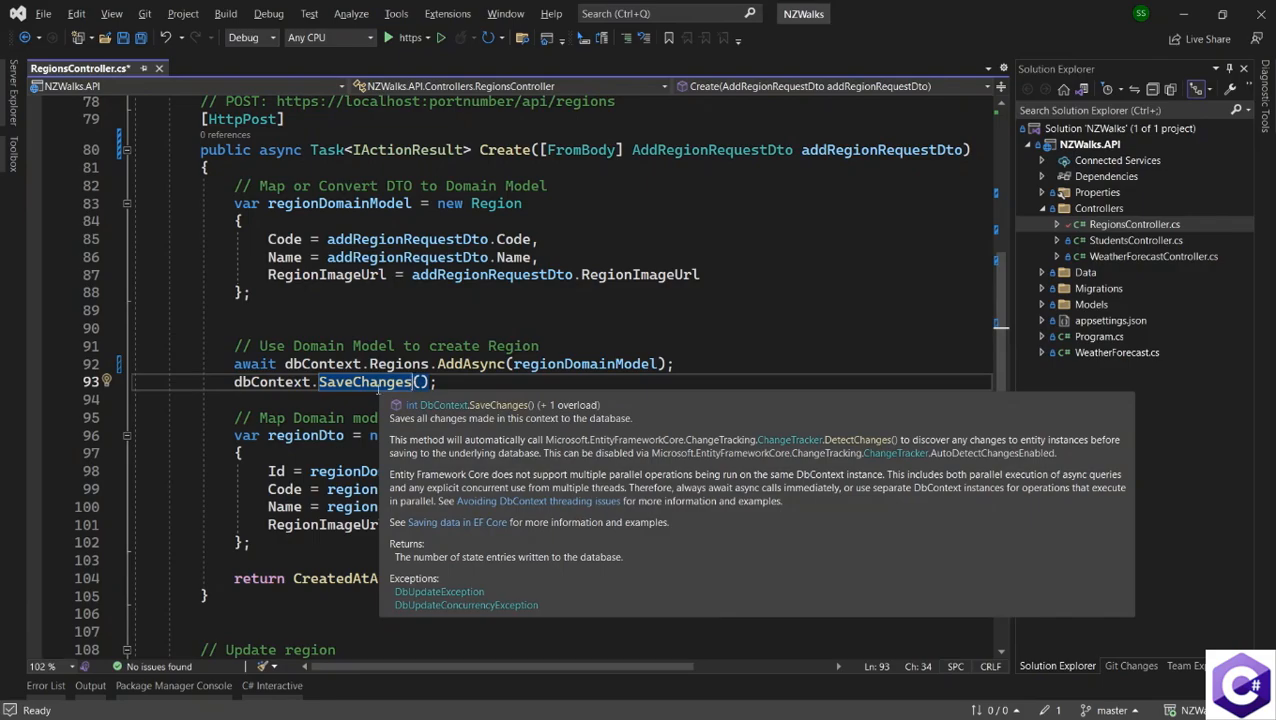
text(SaveChangesAsync)
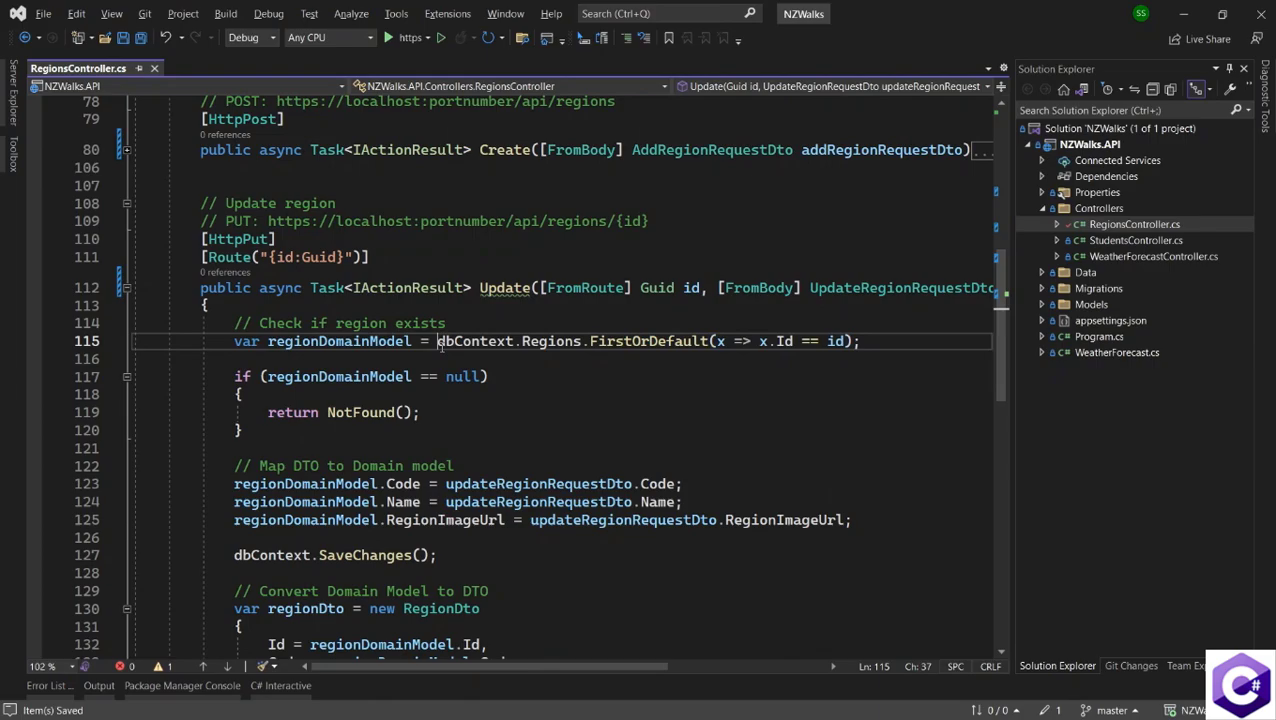
Step: In Update, await FirstOrDefaultAsync for the region lookup and rename SaveChanges to SaveChangesAsync
double_click(649, 341)
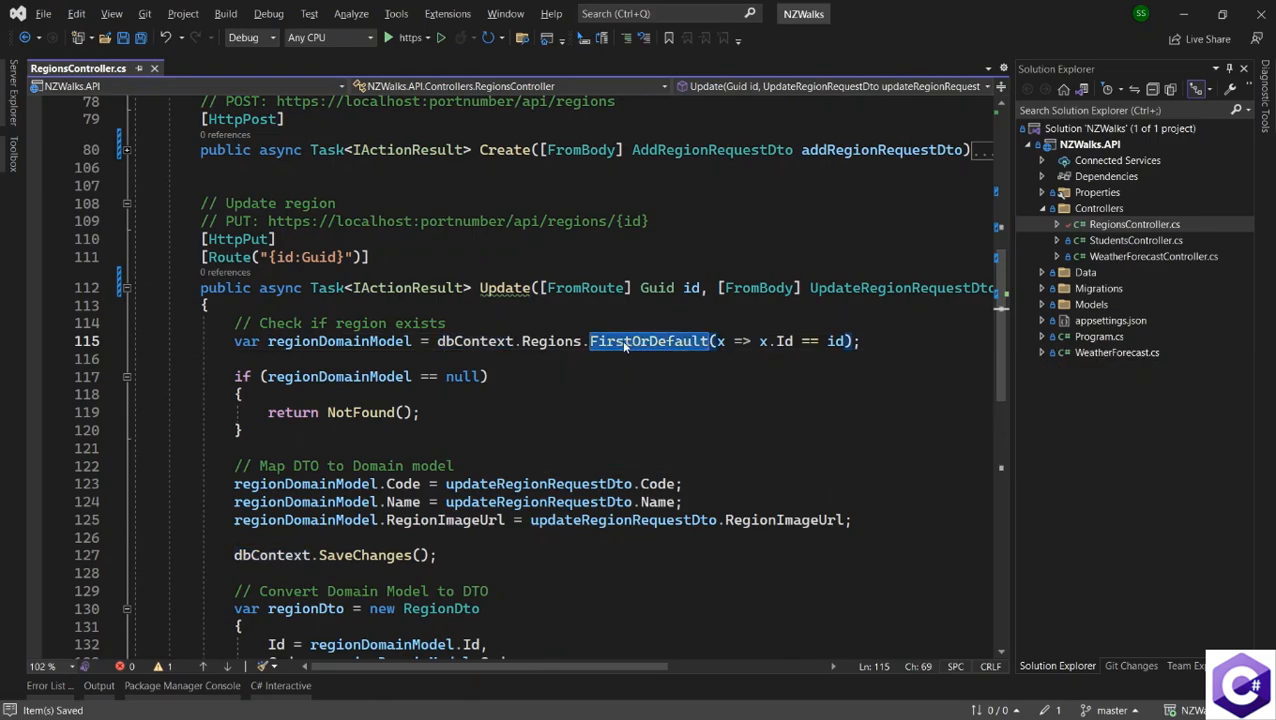
text(await)
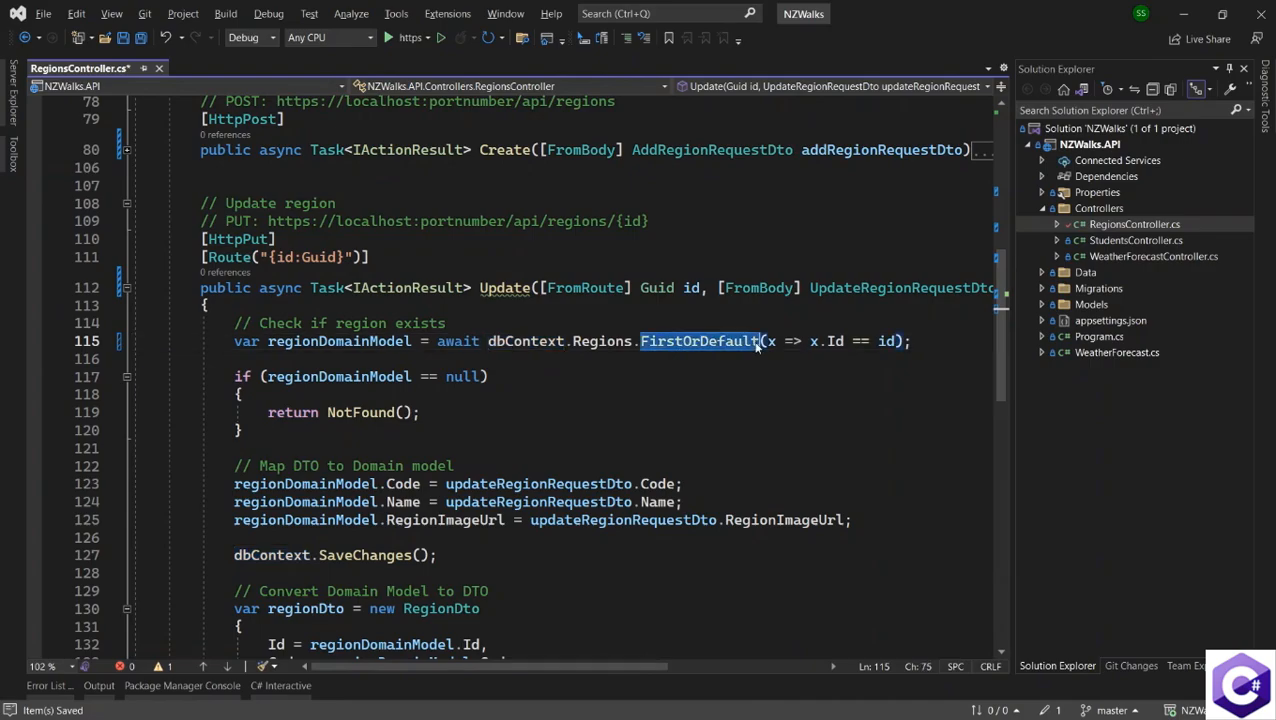
text(Async)
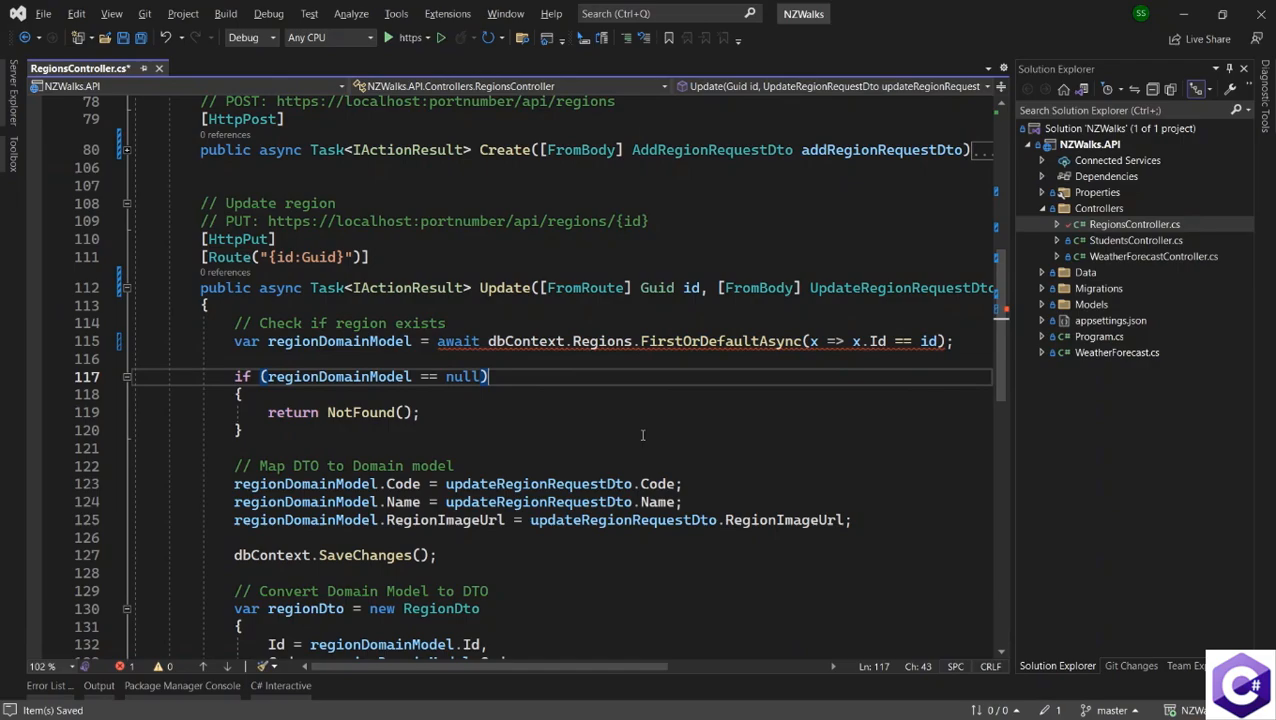
scroll(down, 3)
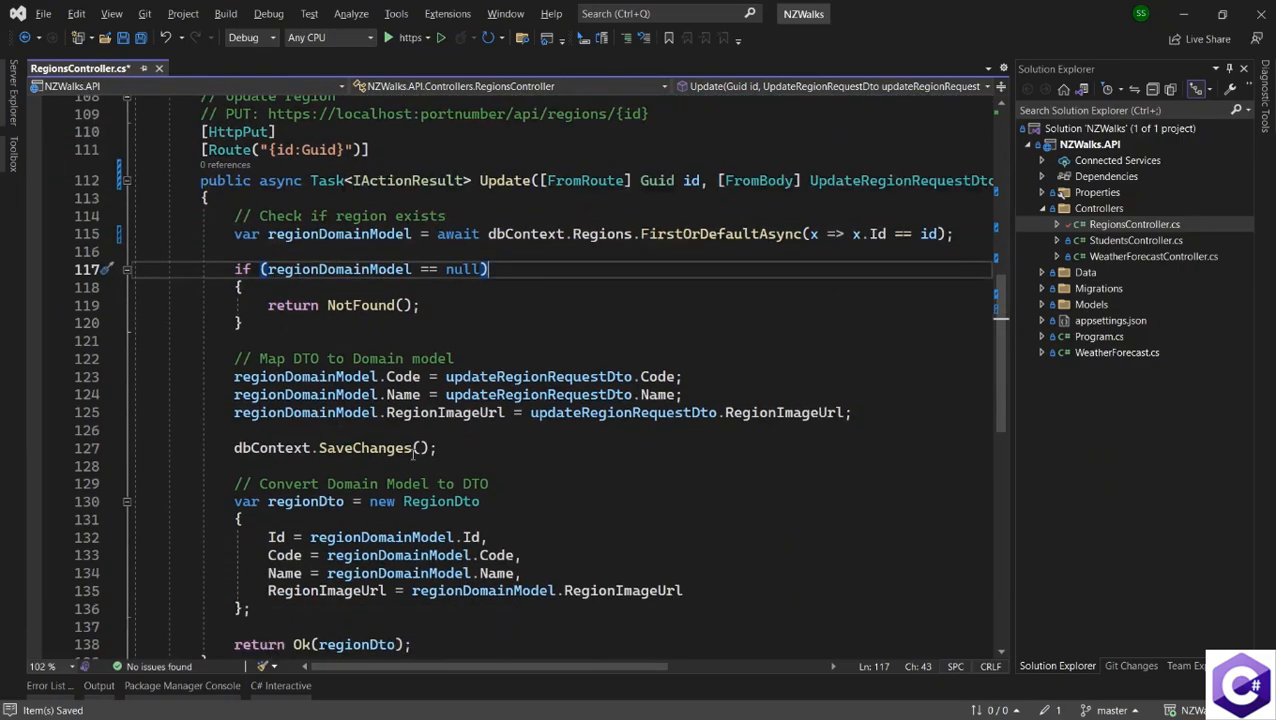
click(417, 448)
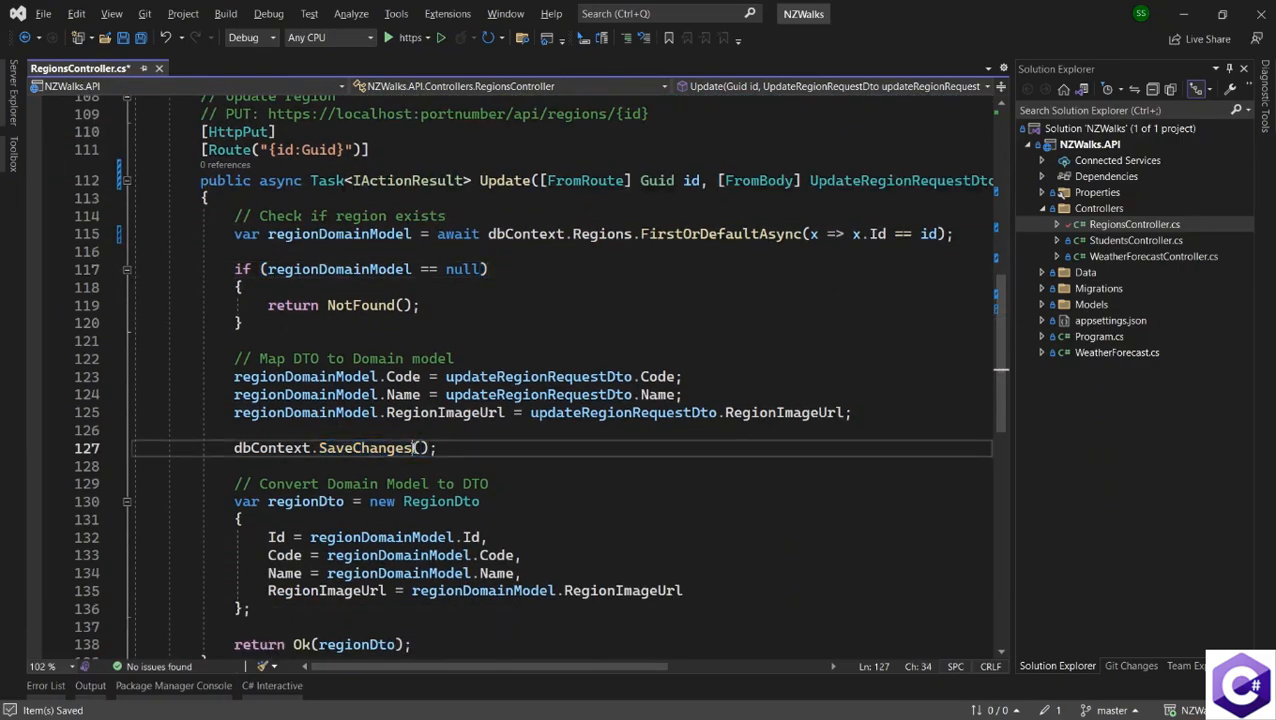
text(Async)
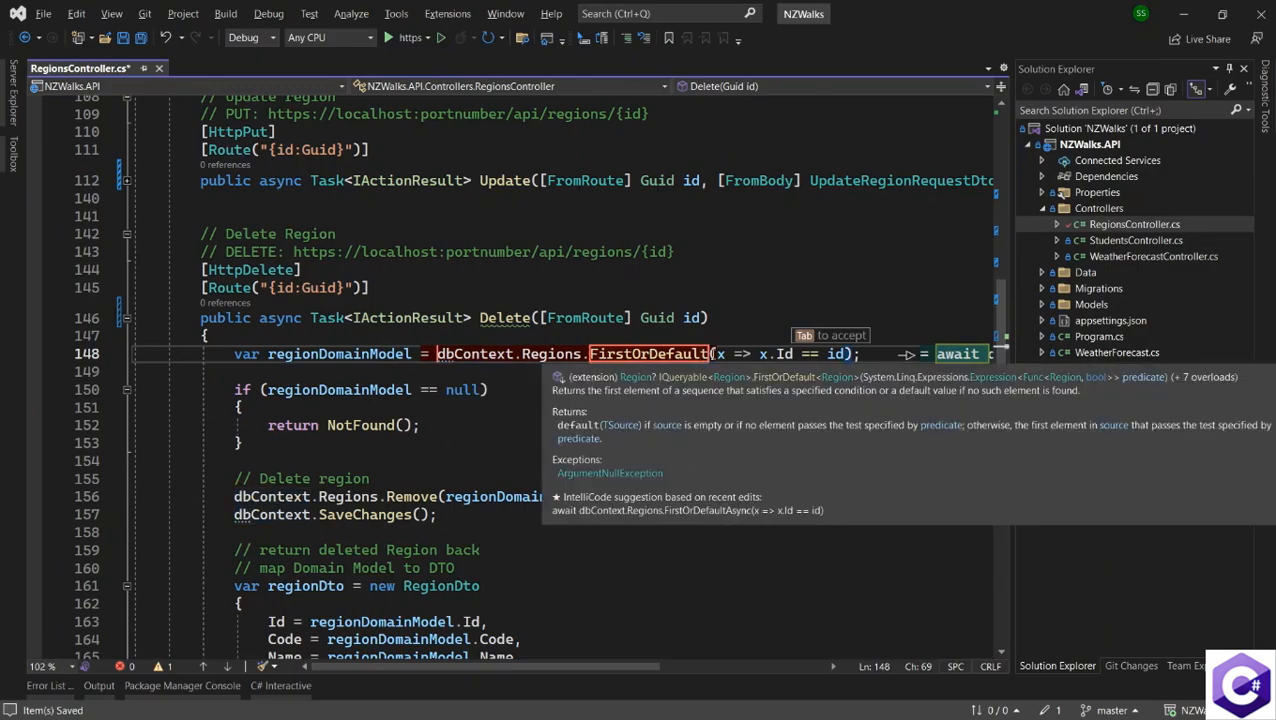
Step: In Delete, accept the awaited FirstOrDefaultAsync suggestion and await SaveChangesAsync
key(Tab)
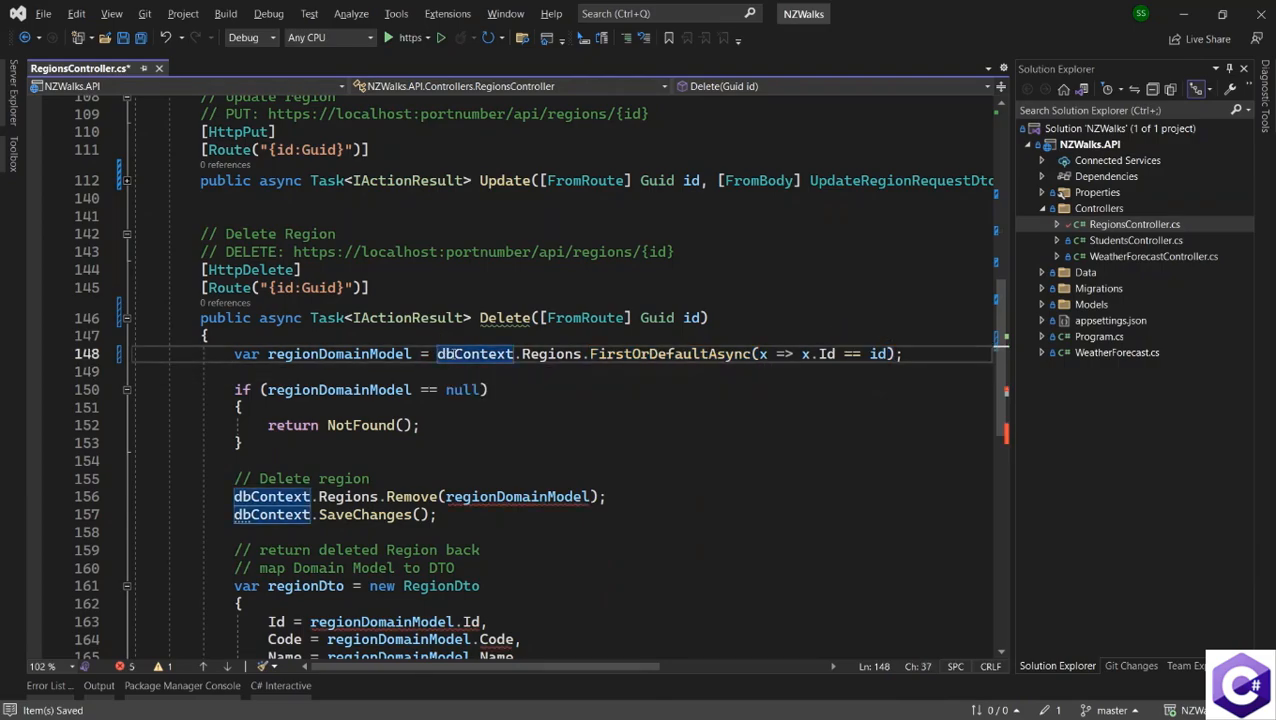
text(await)
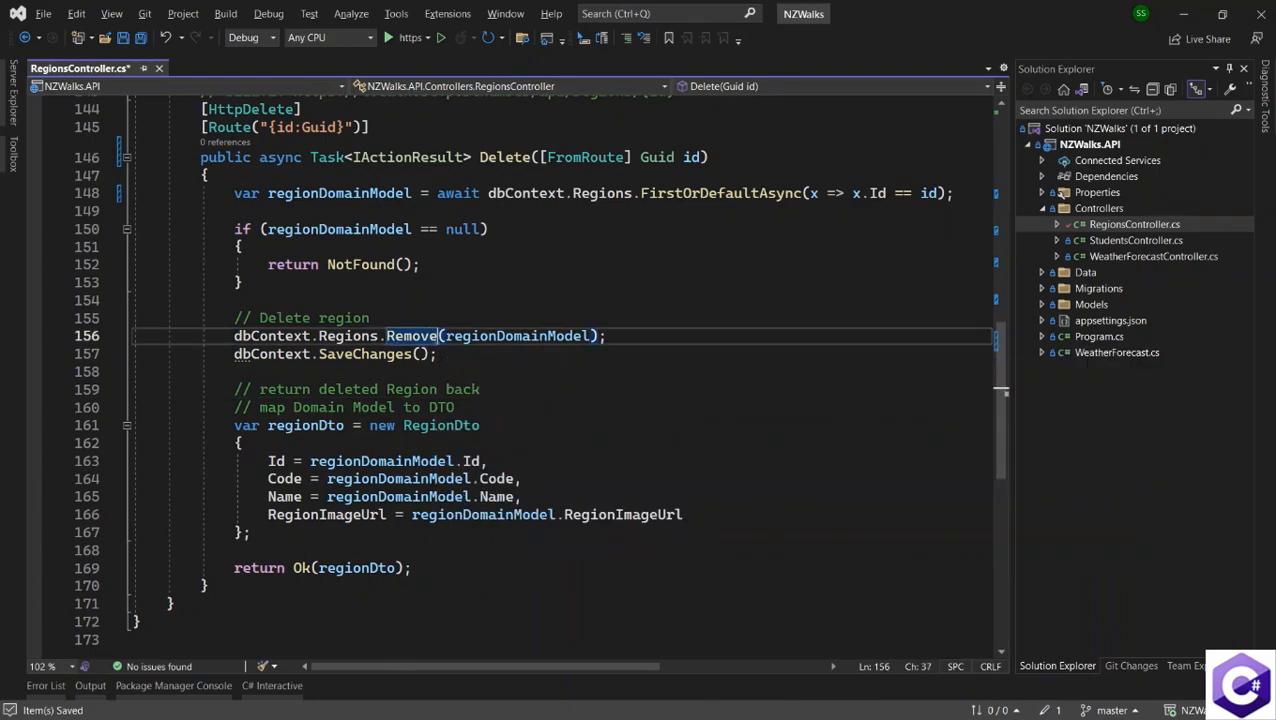
mouse_move(413, 337)
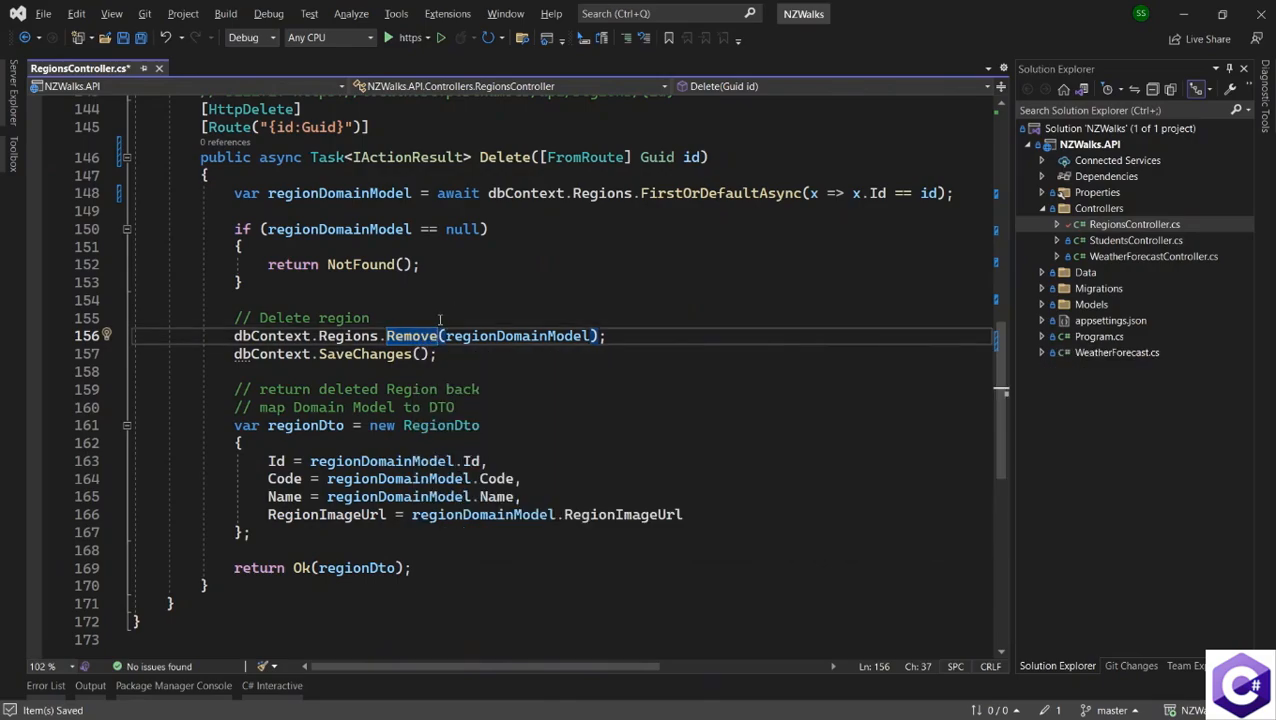
mouse_move(422, 335)
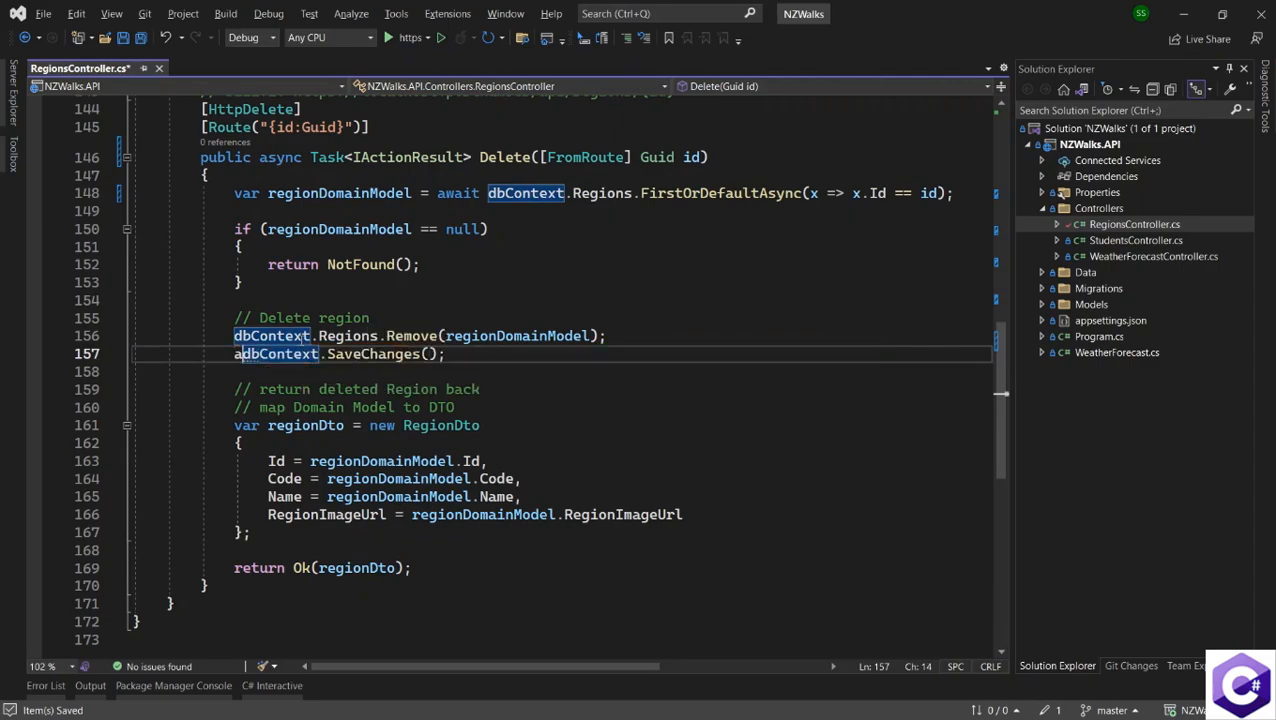
text(await)
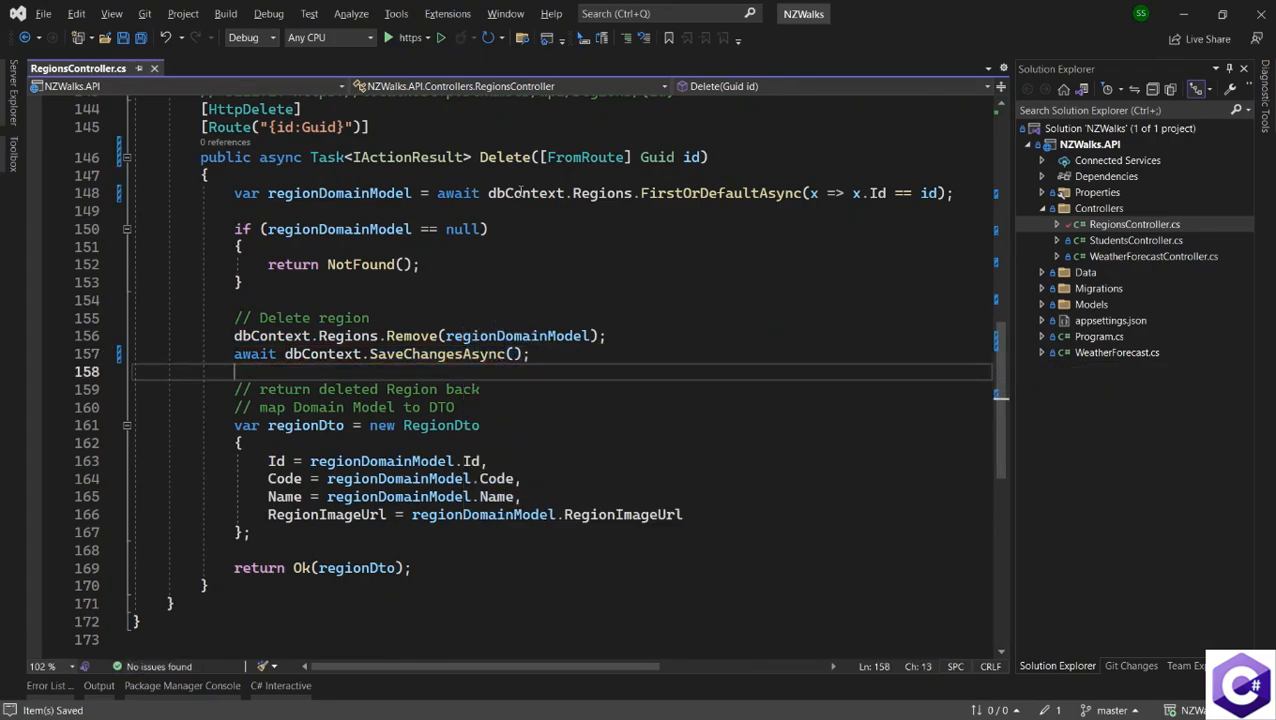
mouse_move(413, 335)
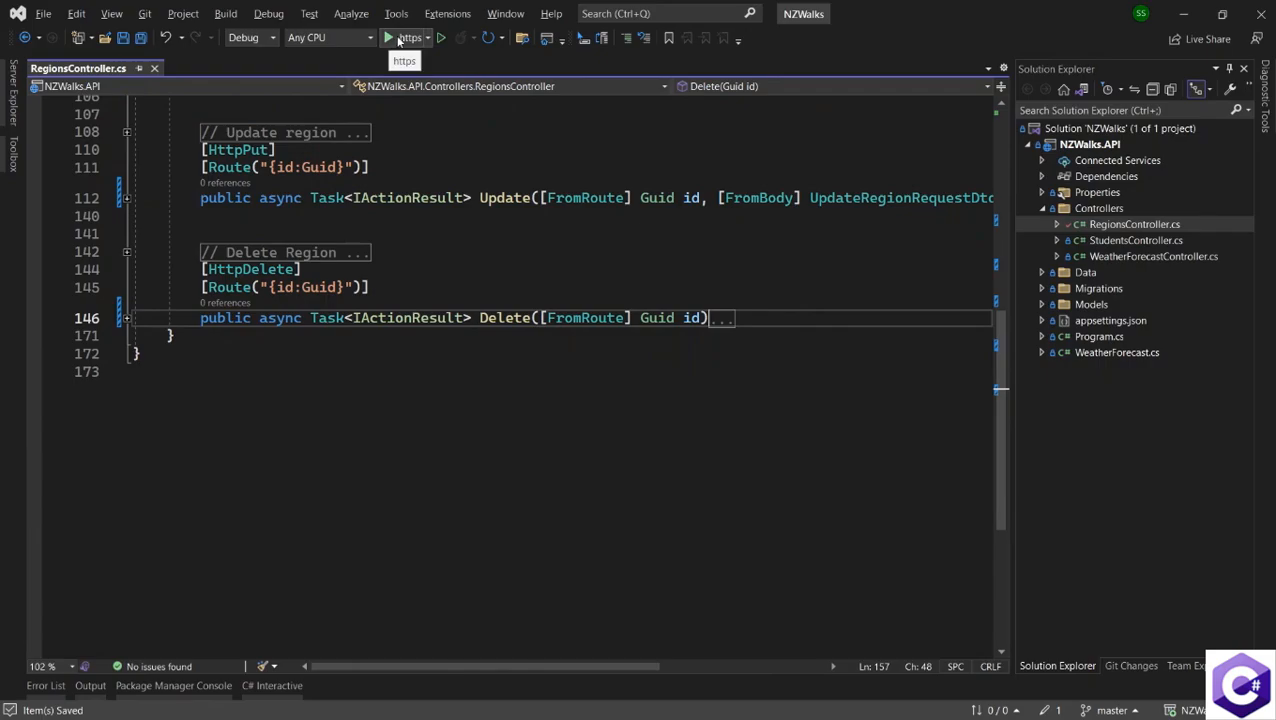
Step: Run the API and enable Try it out on the POST /api/Regions endpoint in Swagger
click(384, 38)
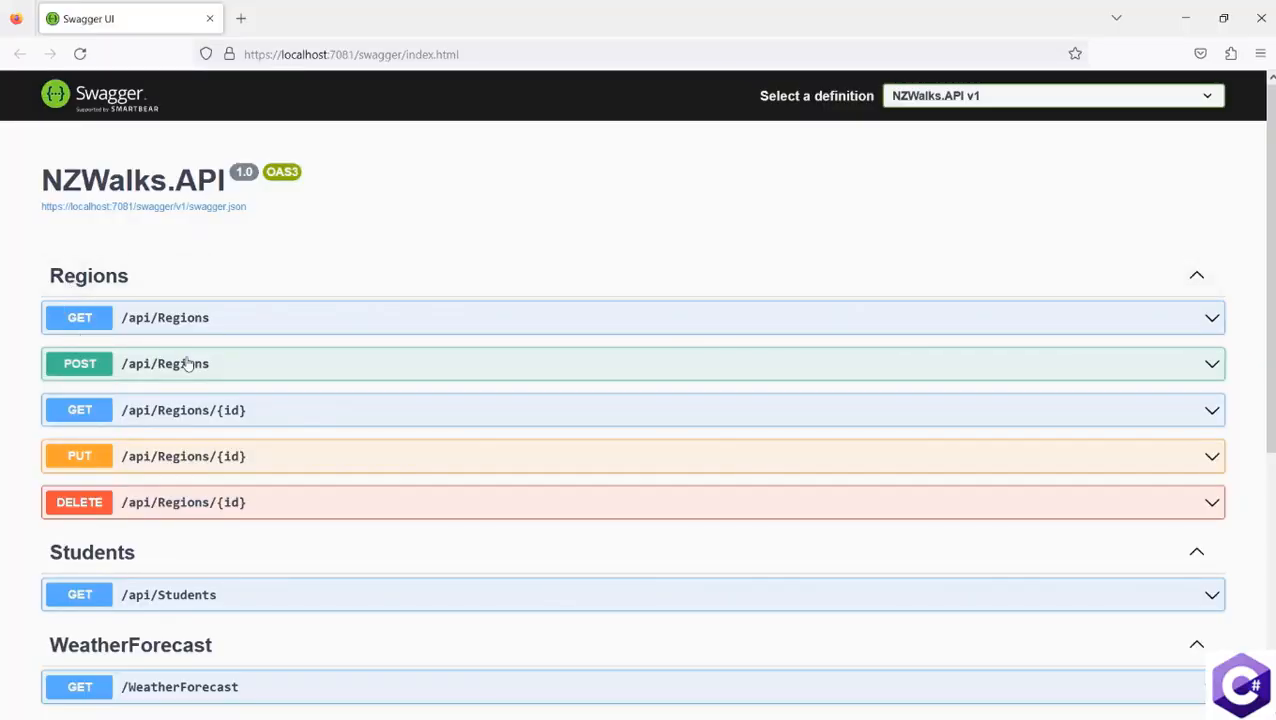
click(185, 364)
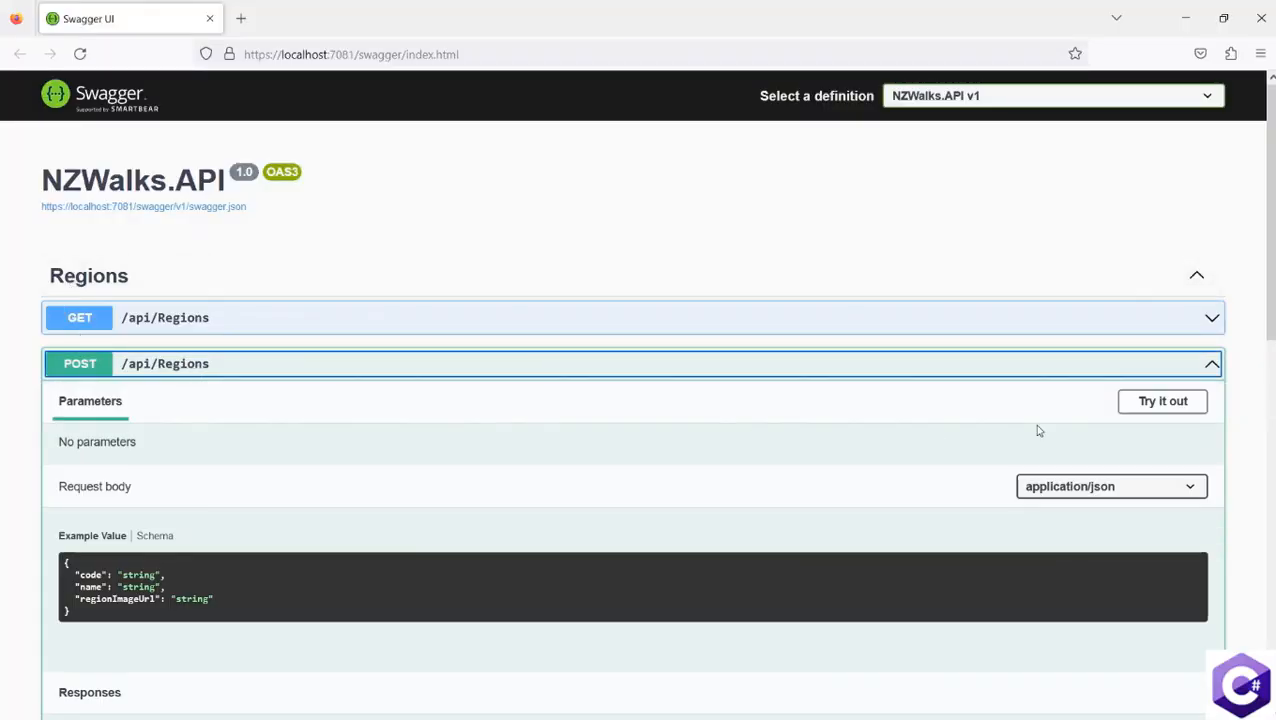
click(1162, 401)
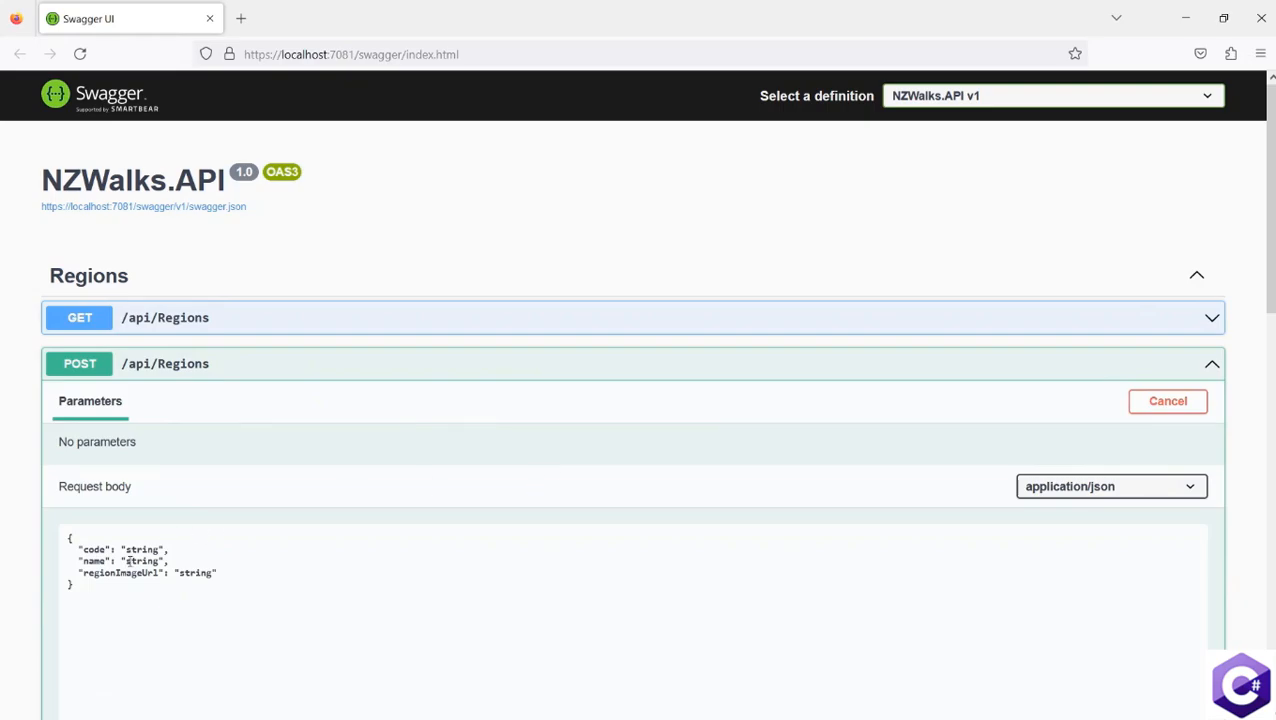
Step: Post a region with code NEW, name New Region, image new-image.jpg
double_click(142, 561)
text(New Regio)
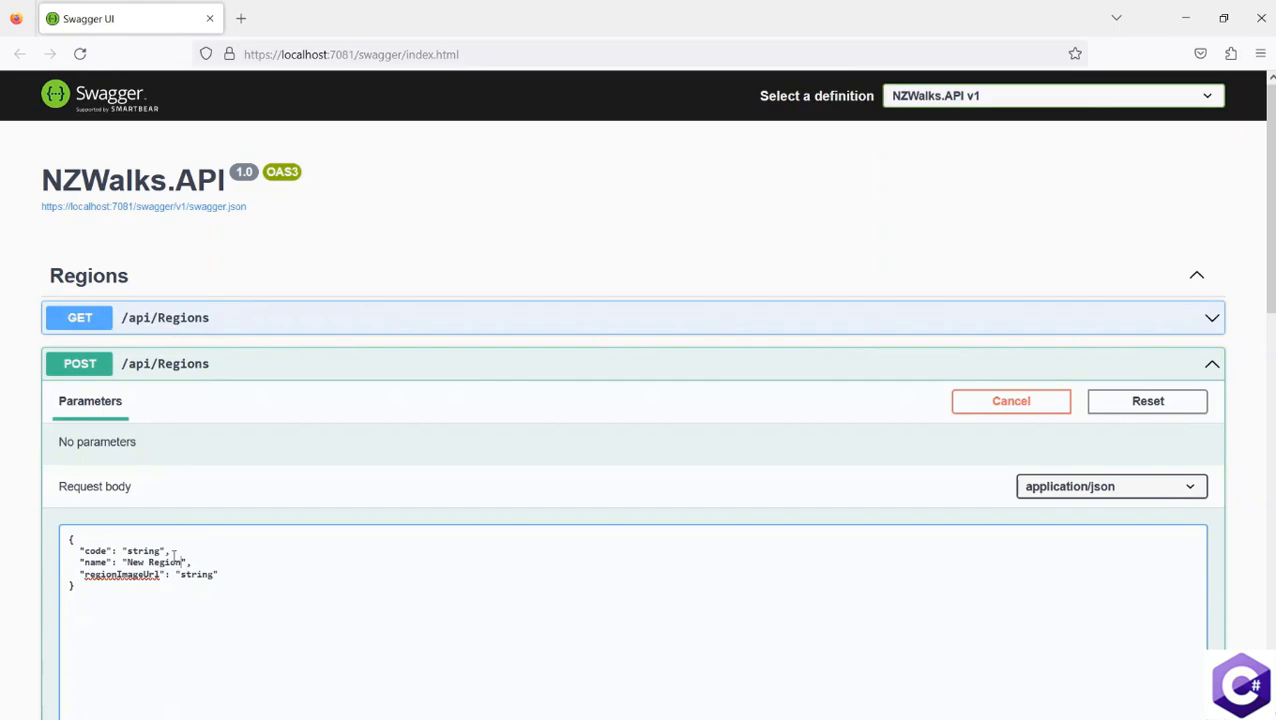
text(NEW)
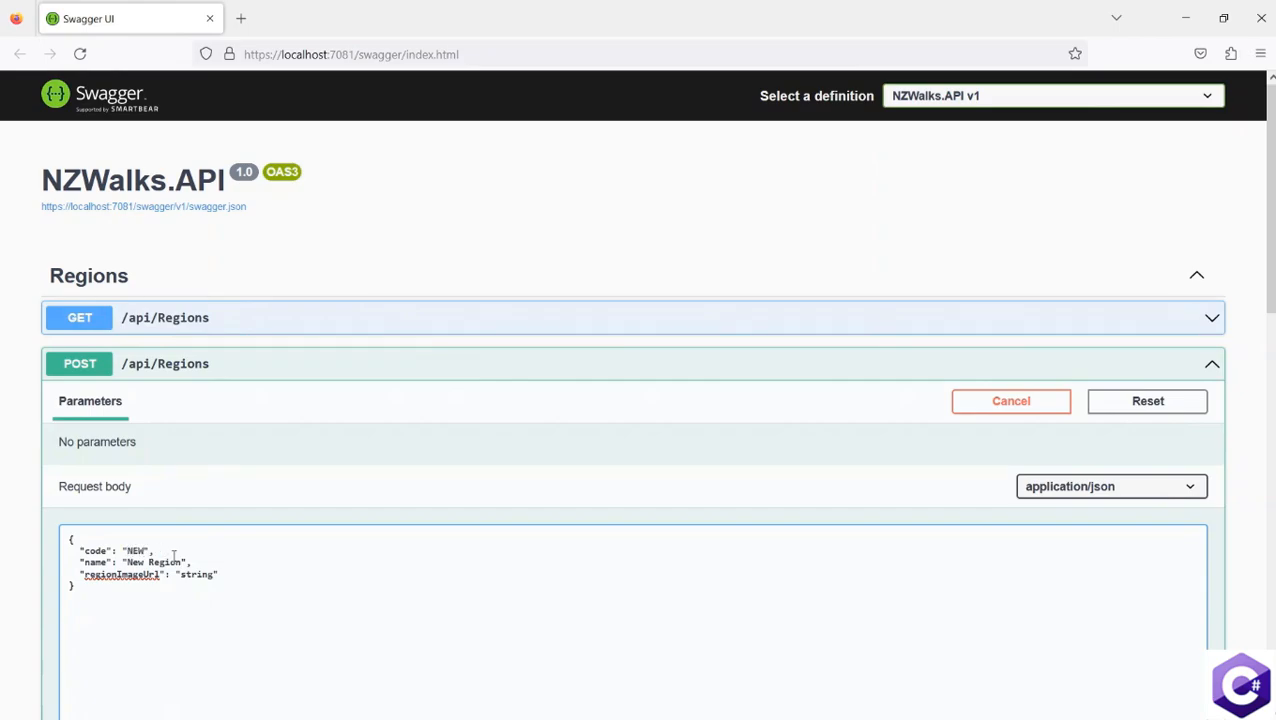
text(new-image.jp)
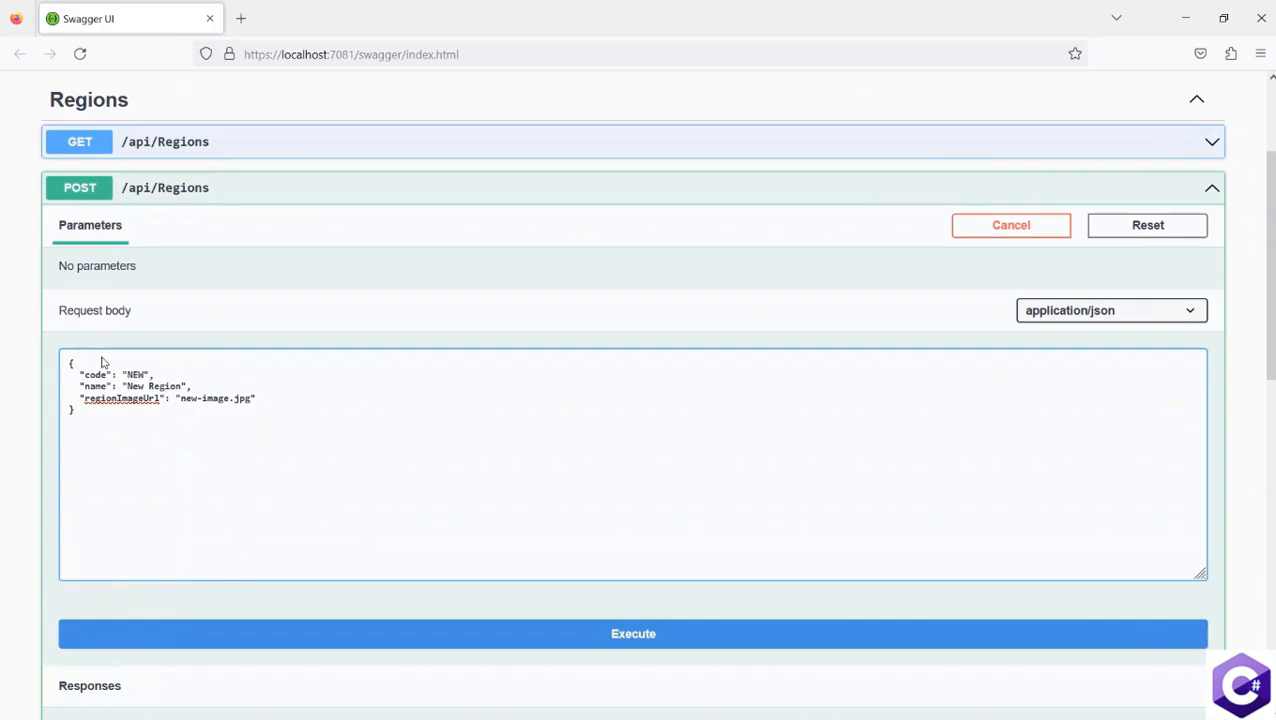
click(631, 634)
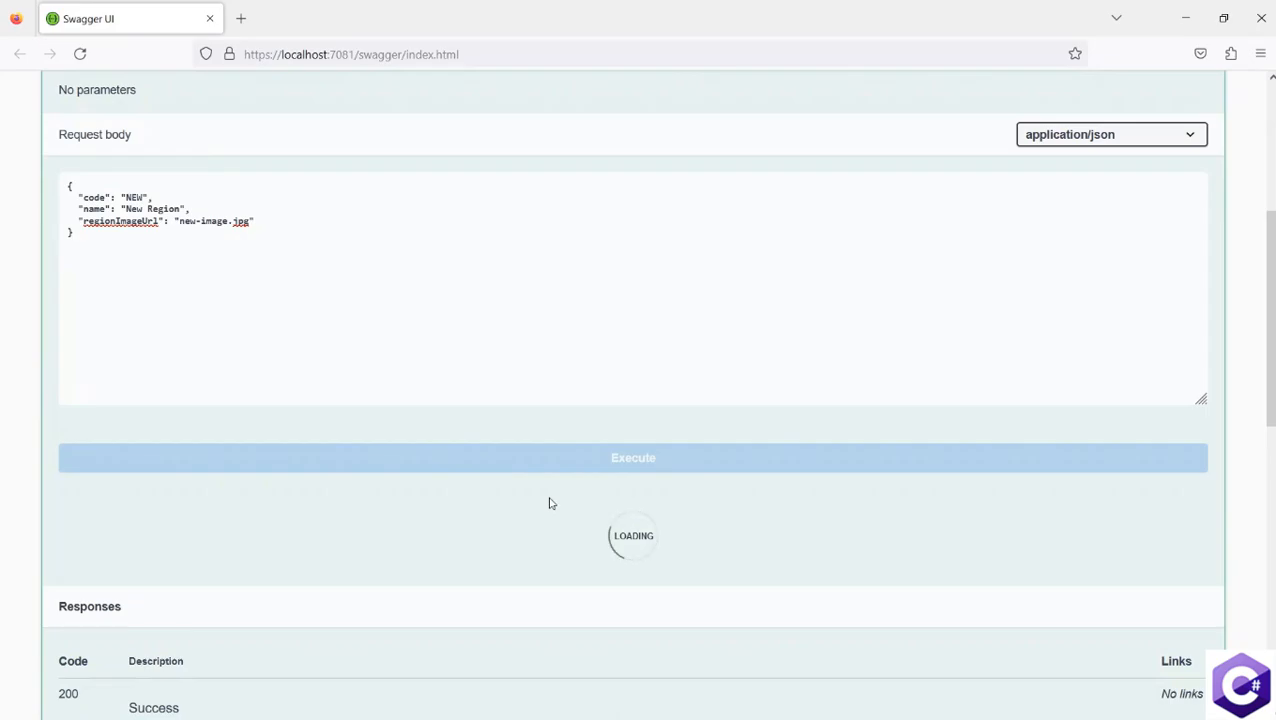
click(631, 458)
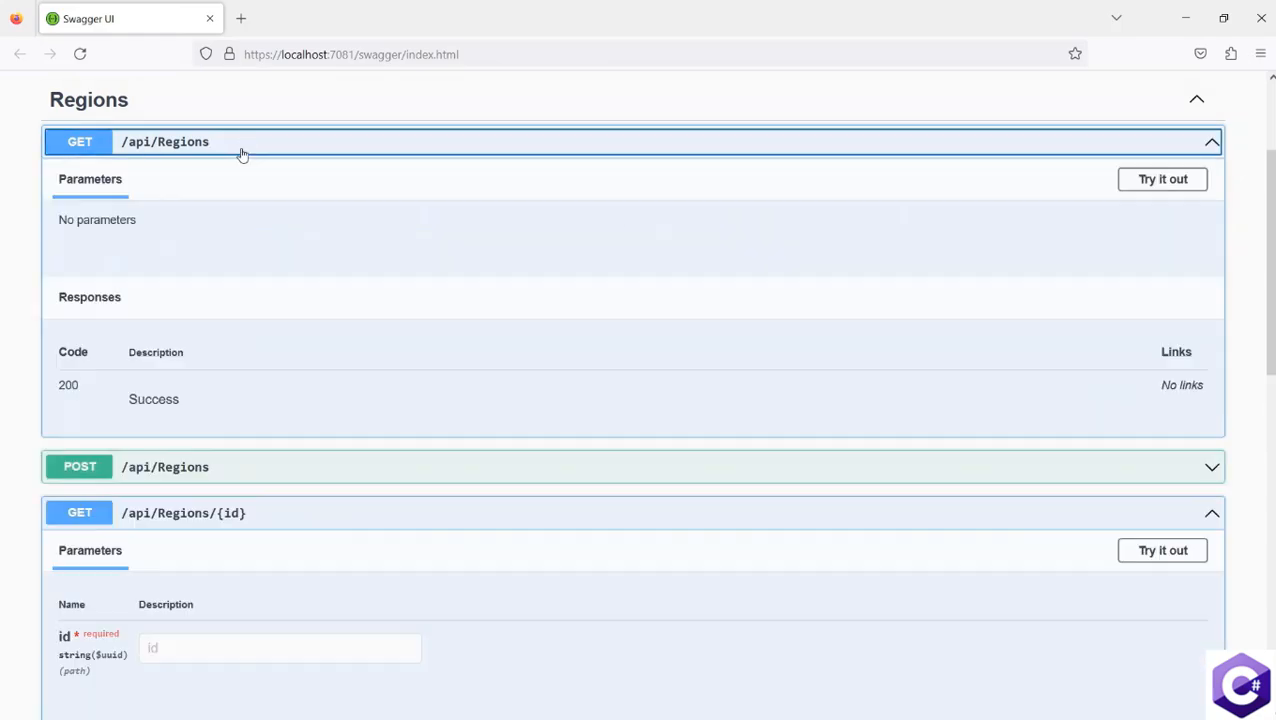
Step: Execute GET /api/Regions to list all regions, including New Region
click(1161, 179)
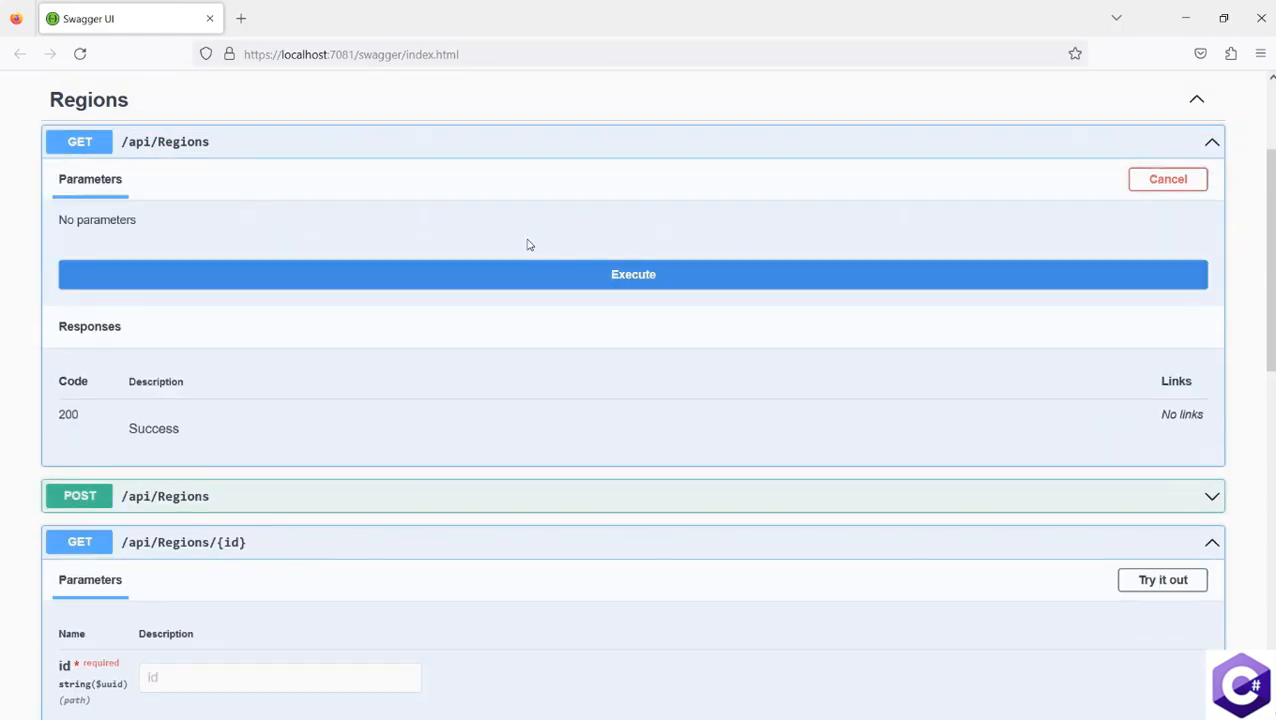
click(632, 274)
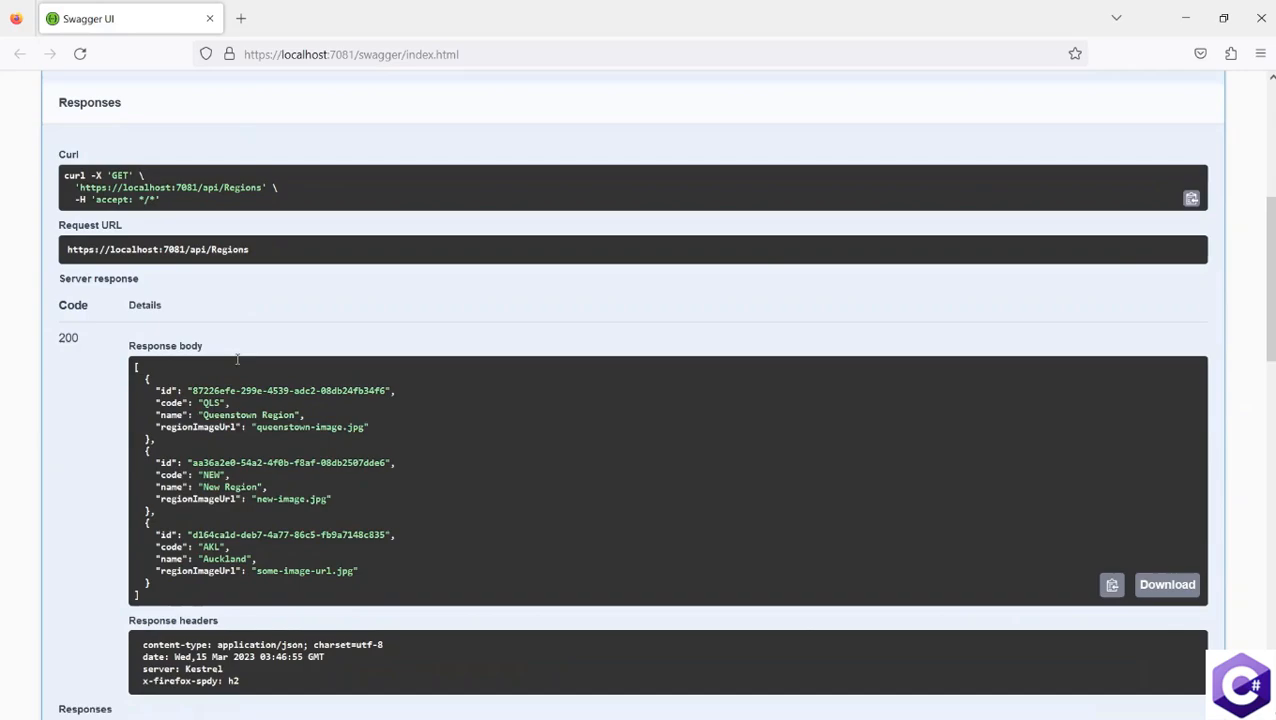
scroll(down, 3)
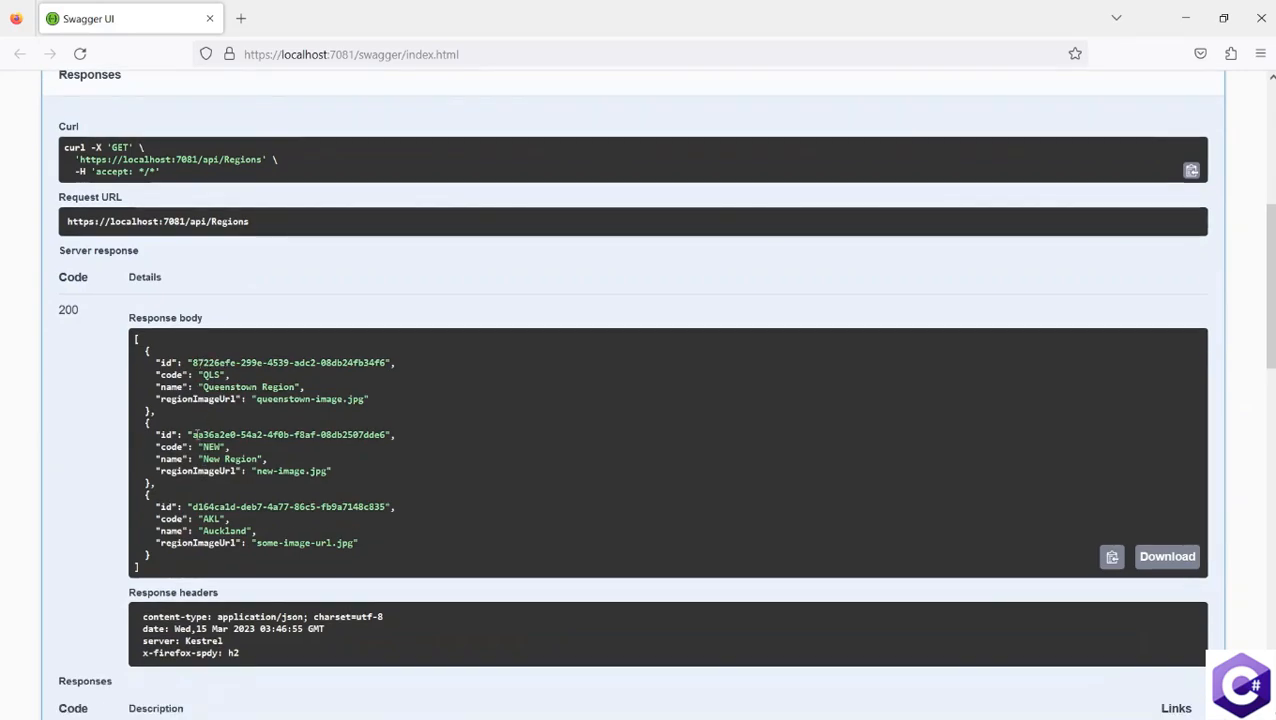
Step: Fetch New Region through GET /api/Regions/{id} using its copied id
double_click(290, 435)
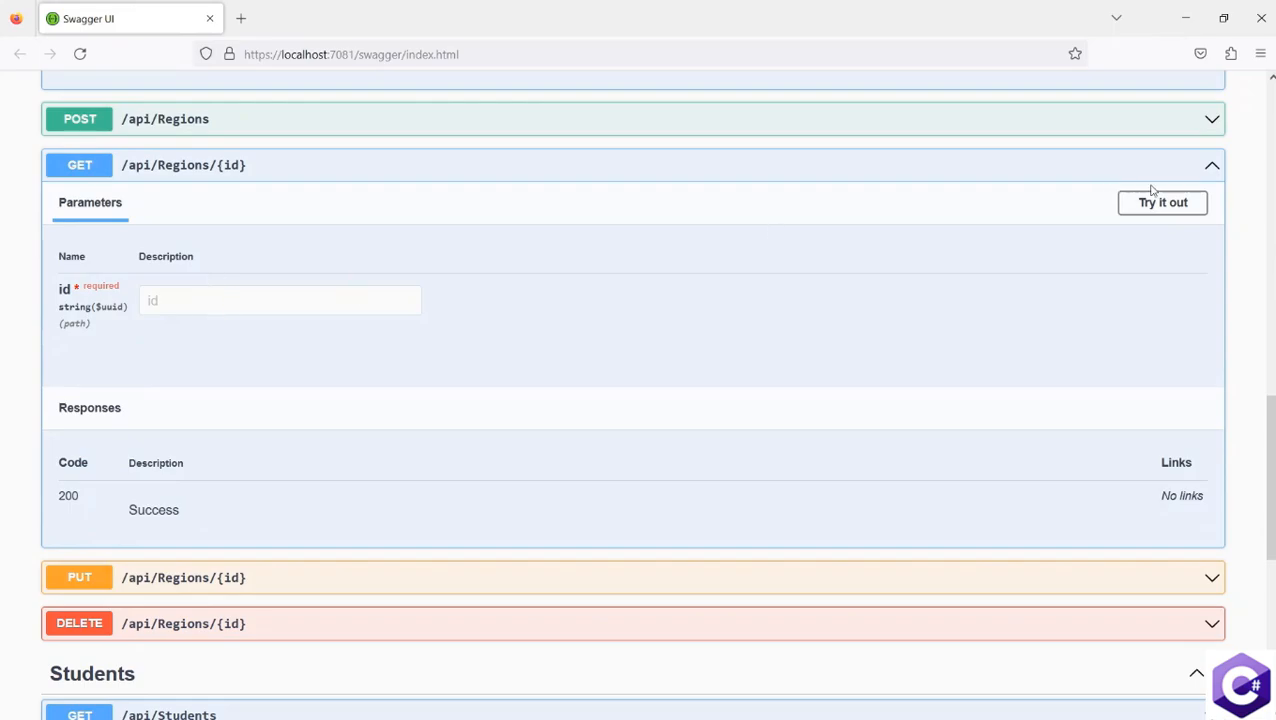
click(1162, 202)
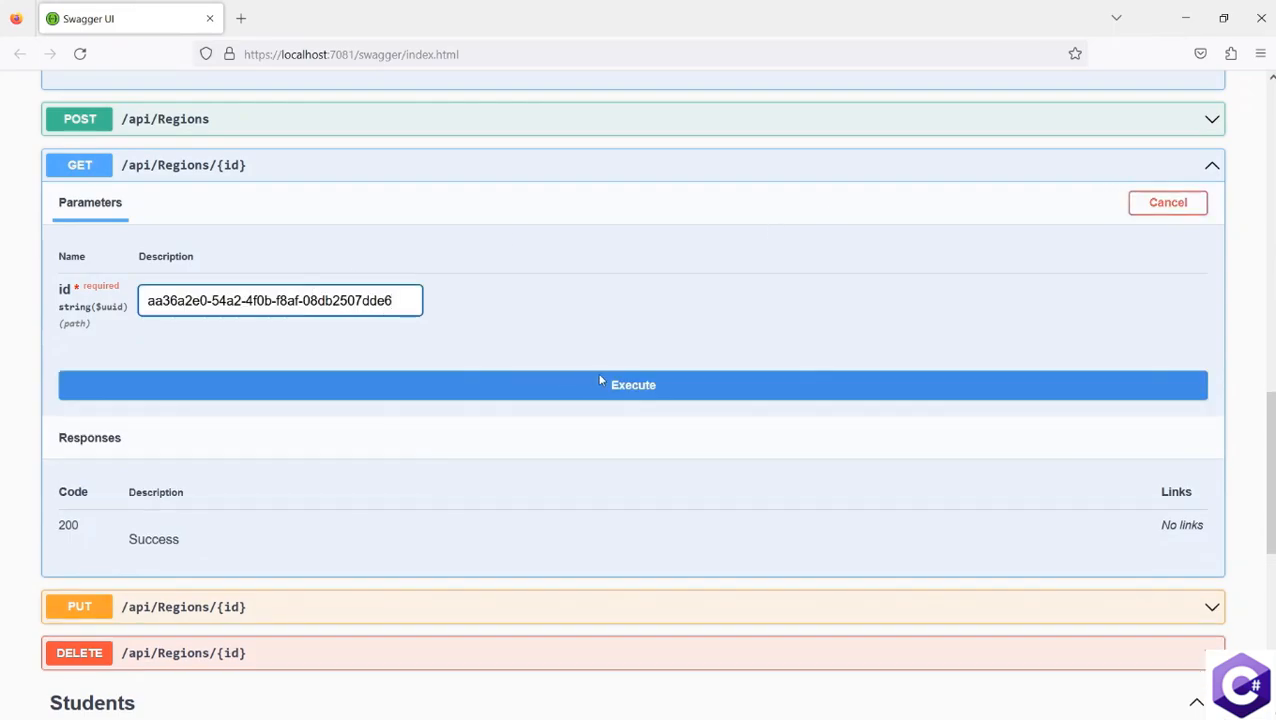
click(630, 385)
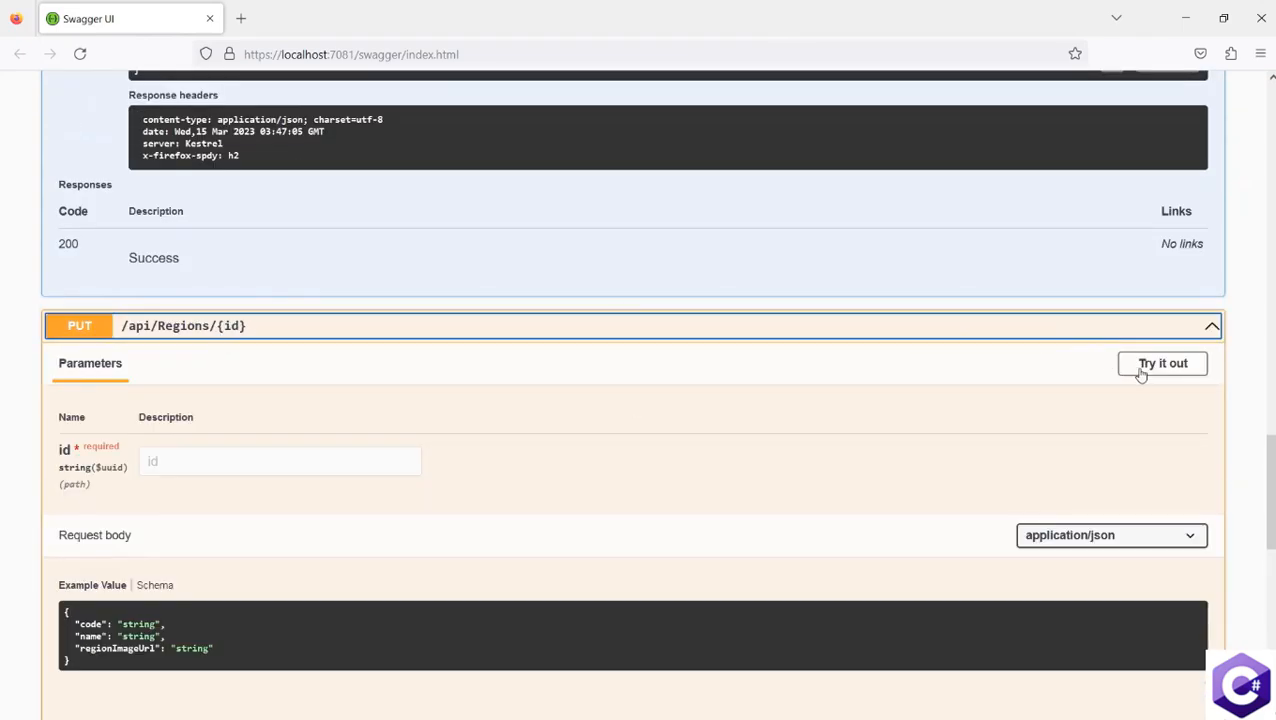
Step: Send a PUT for New Region setting code 'updated', name 'updated New region', image 'this is a new image.jpg'
click(1161, 363)
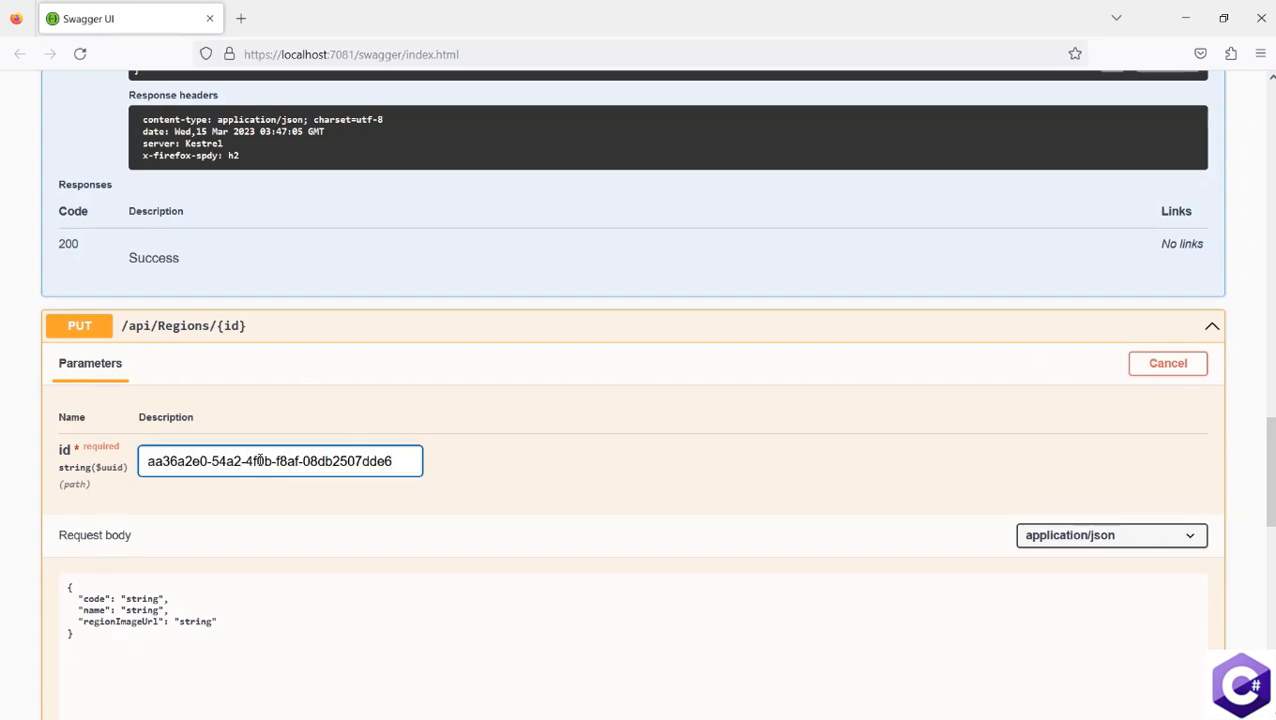
double_click(141, 611)
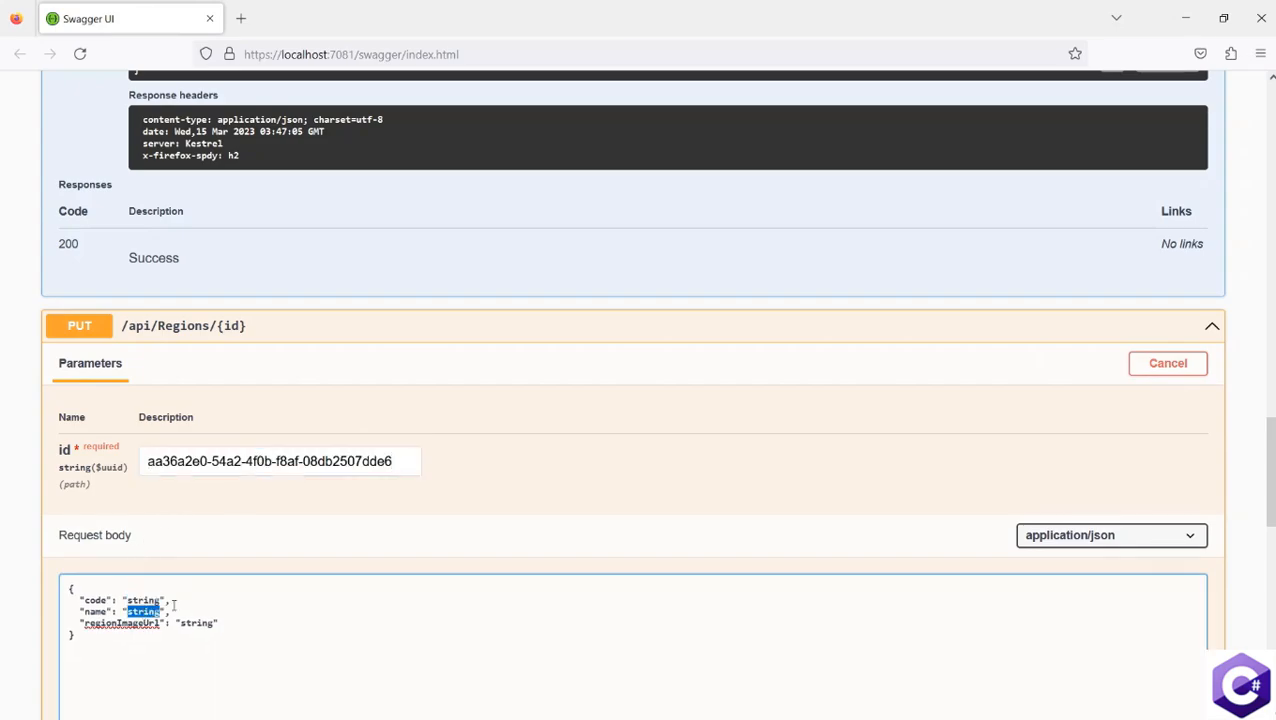
text(updated New regio)
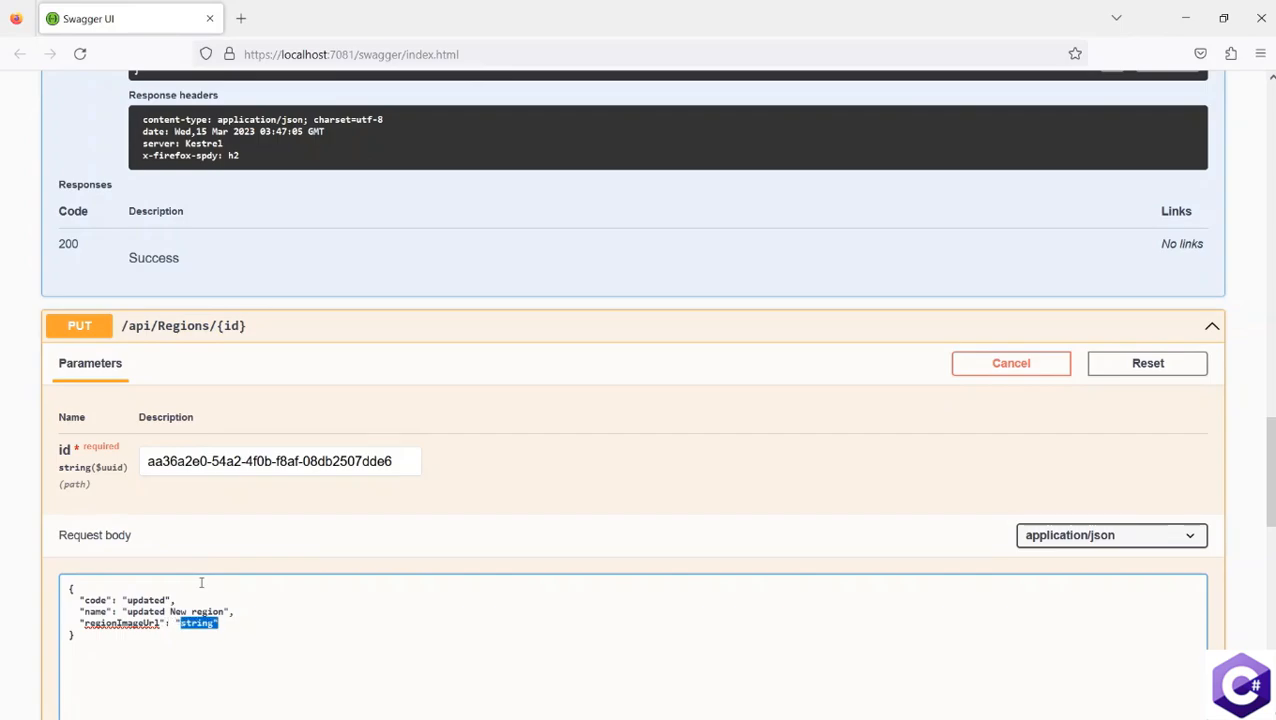
text(this is a new image.jp)
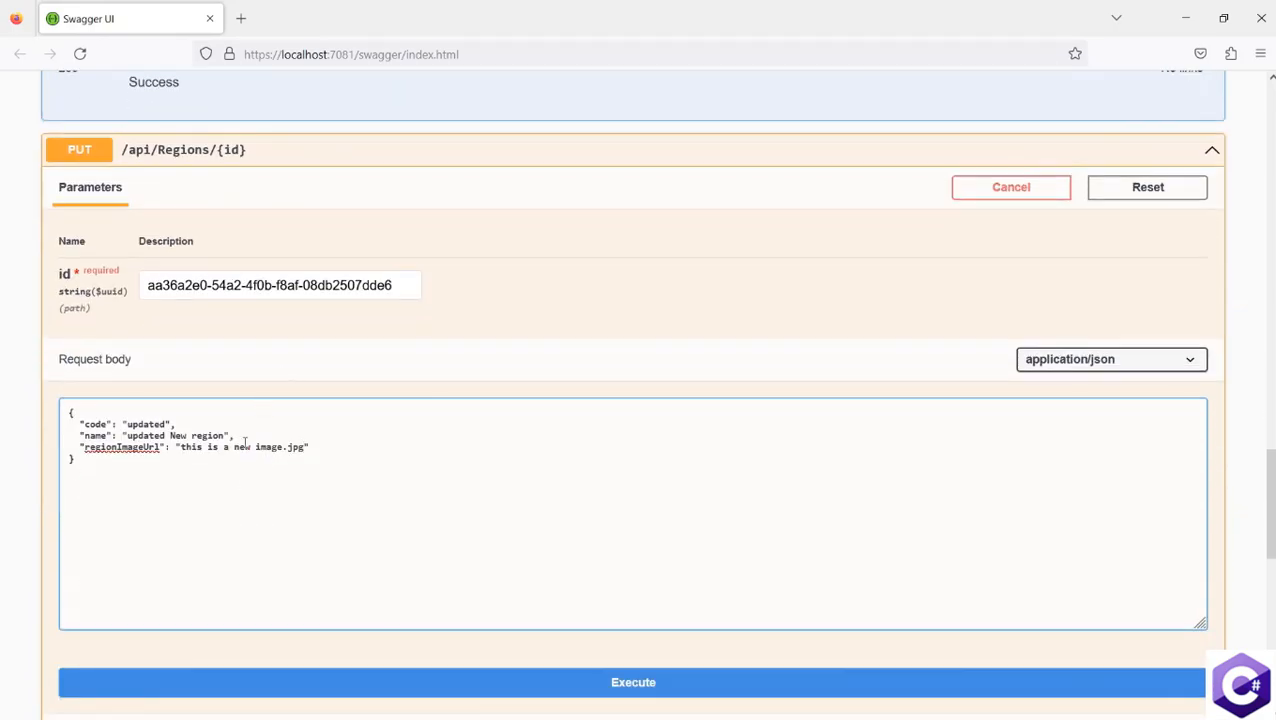
mouse_move(493, 598)
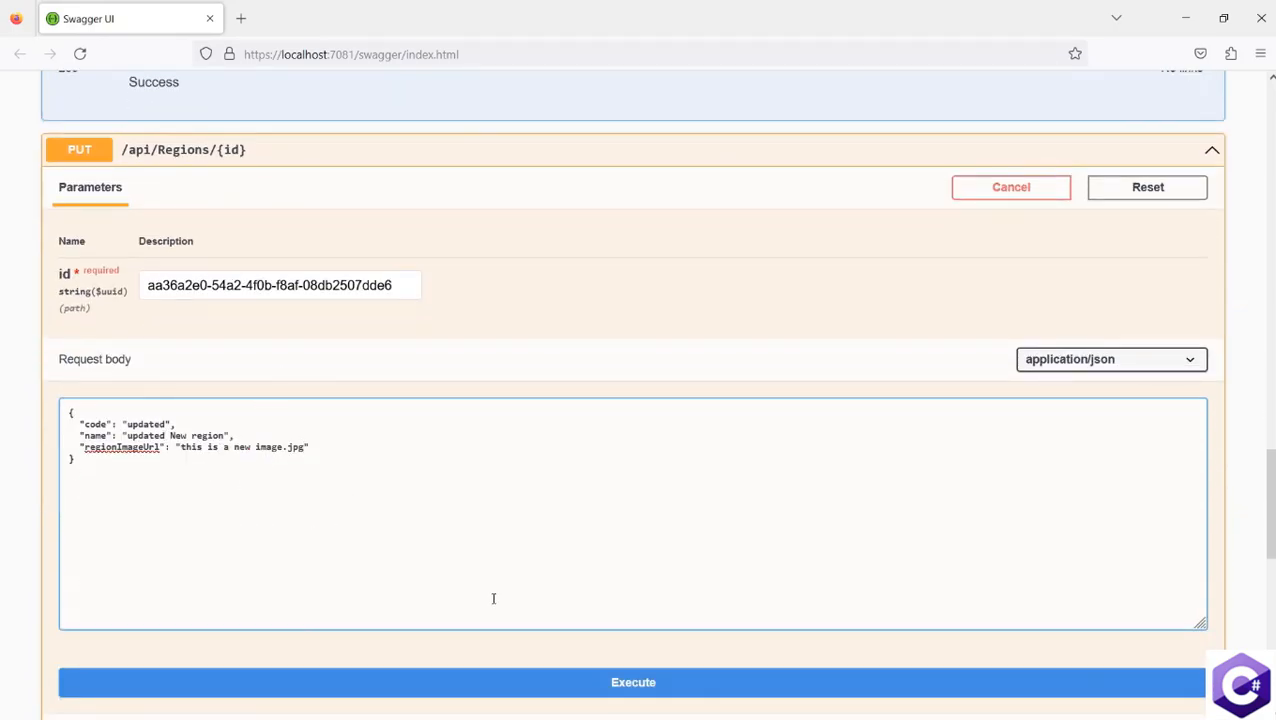
click(633, 682)
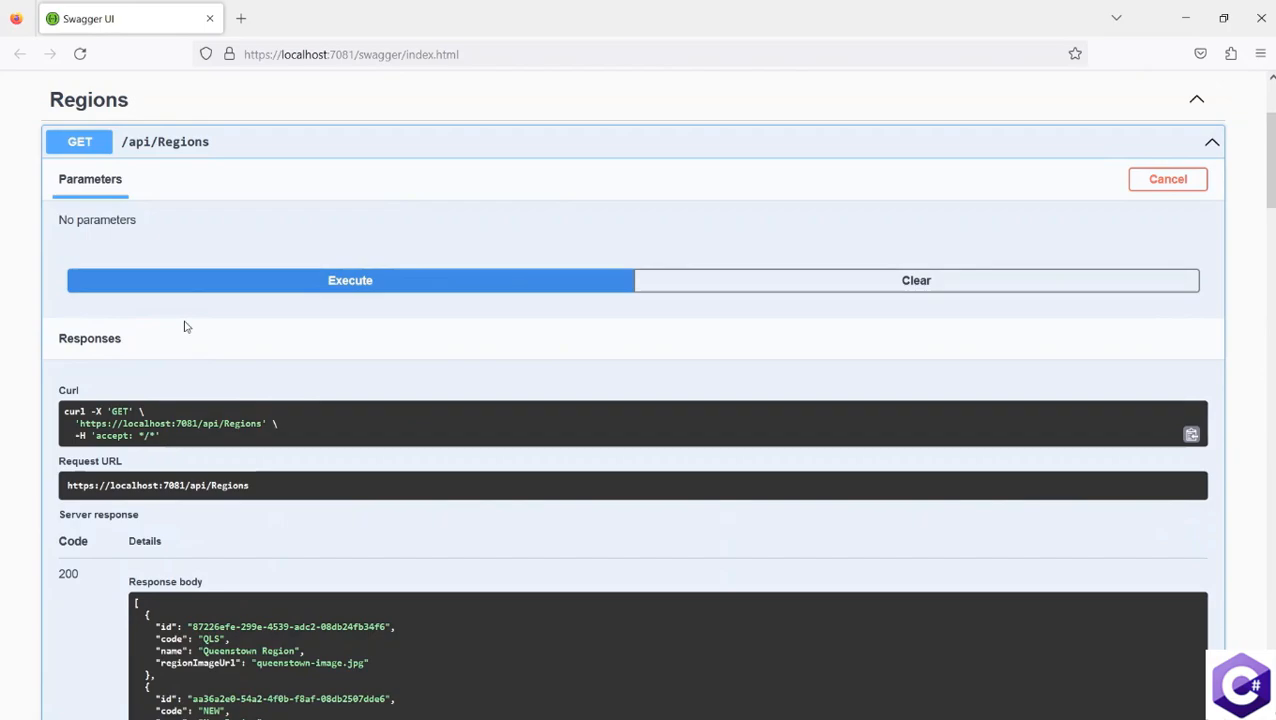
scroll(down, 3)
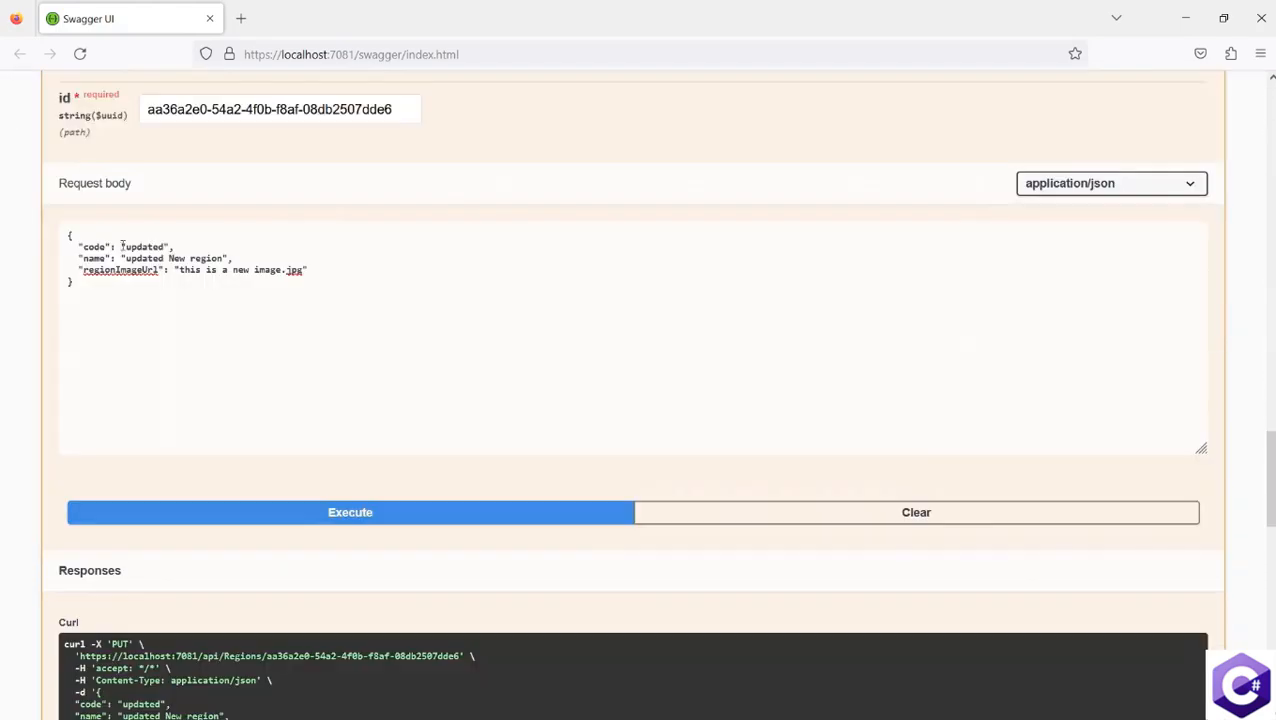
Step: Delete New Region by id, then rerun the Regions SELECT showing Queenstown Region and Auckland
scroll(down, 3)
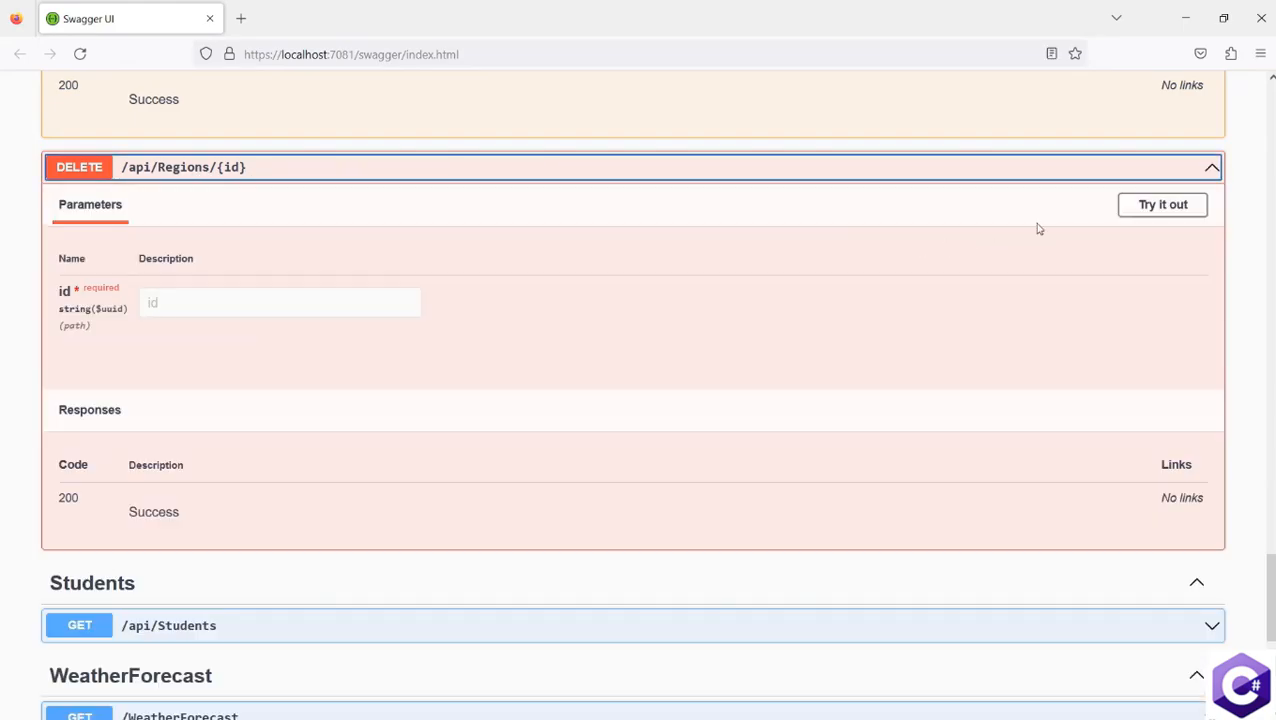
click(1162, 205)
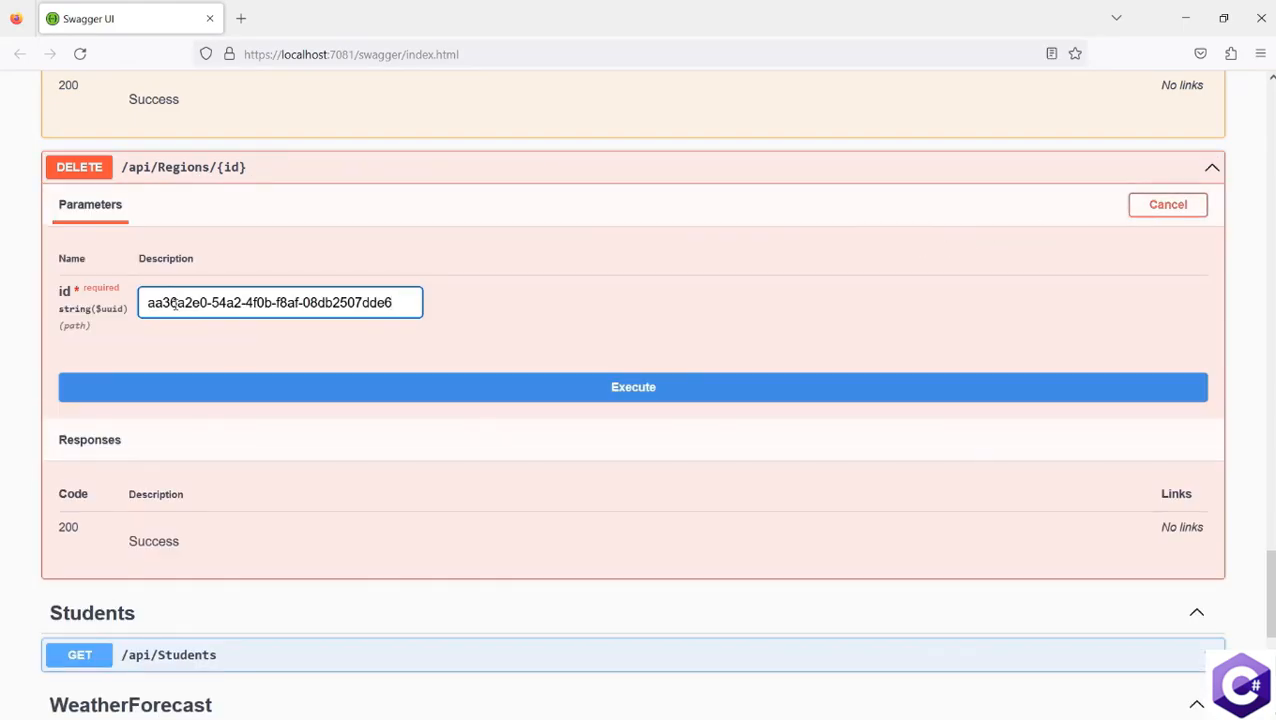
click(633, 387)
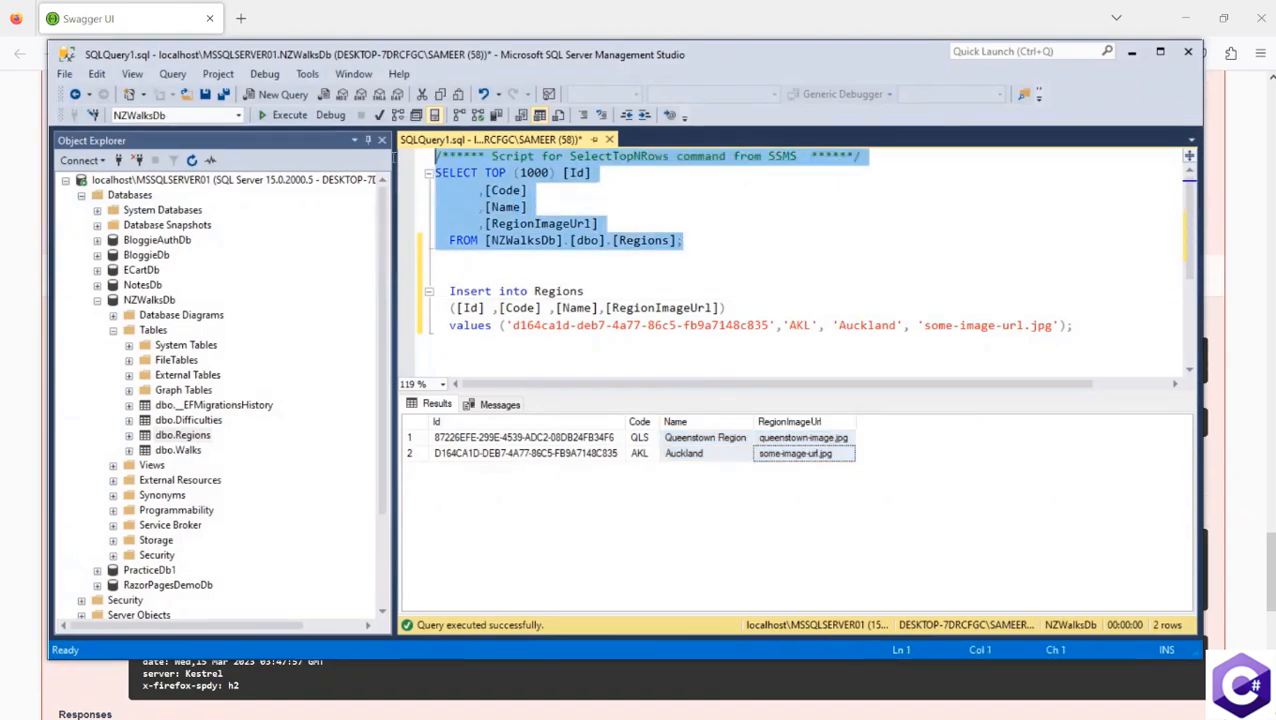
click(525, 437)
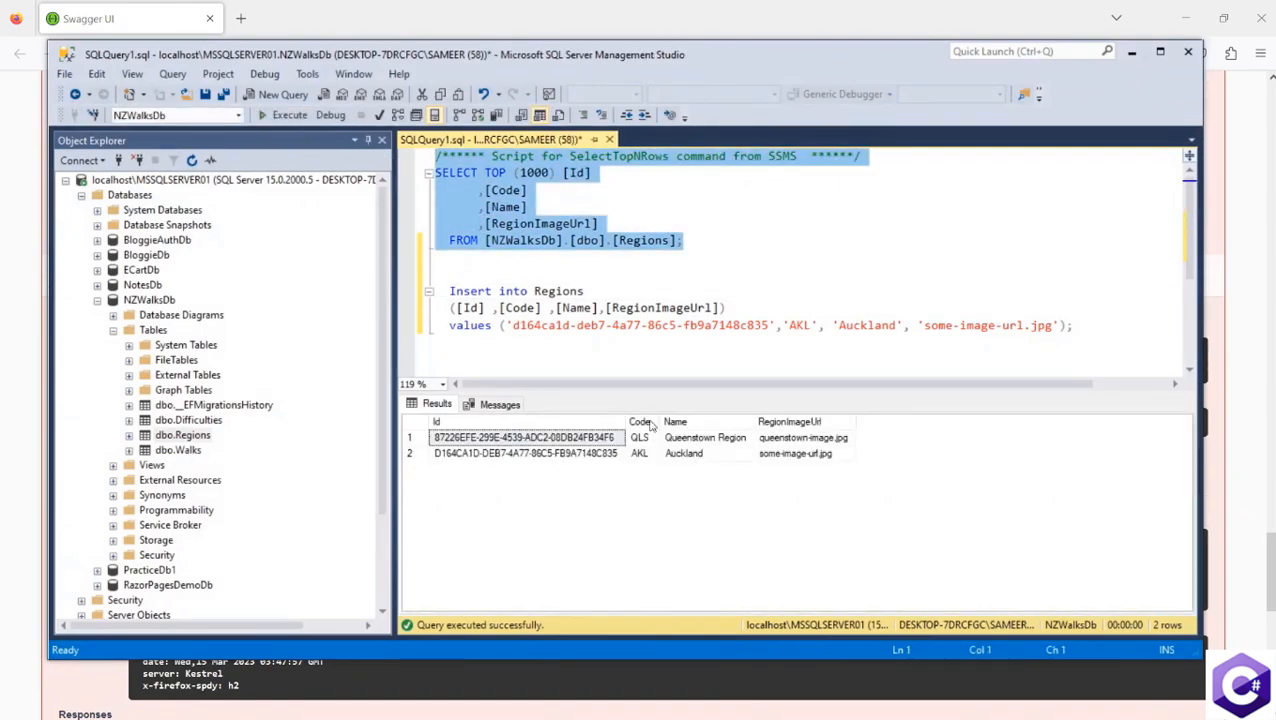